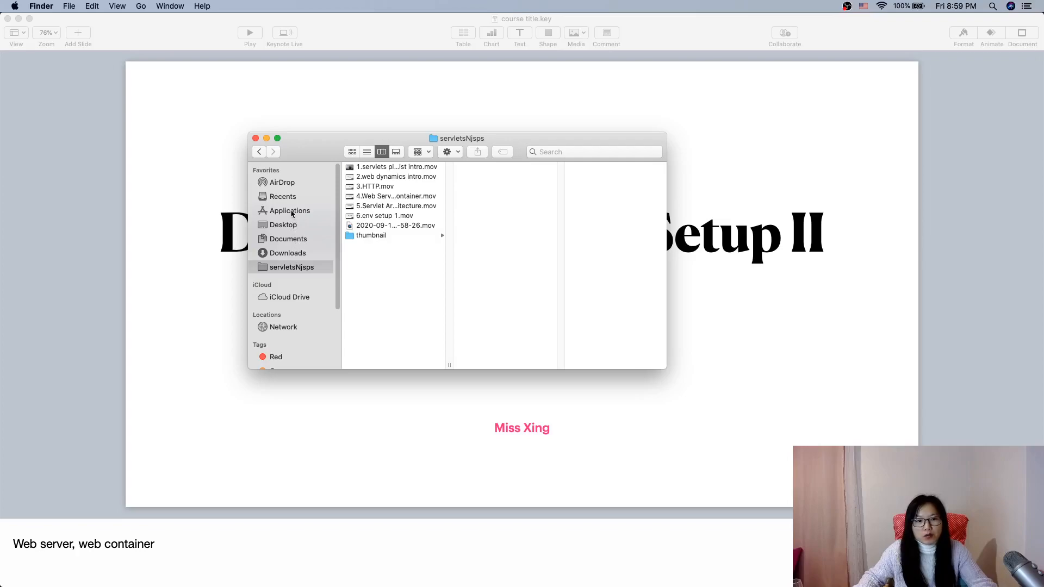
Launch IntelliJ IDEA.app from the Applications folder in Finder
click(289, 211)
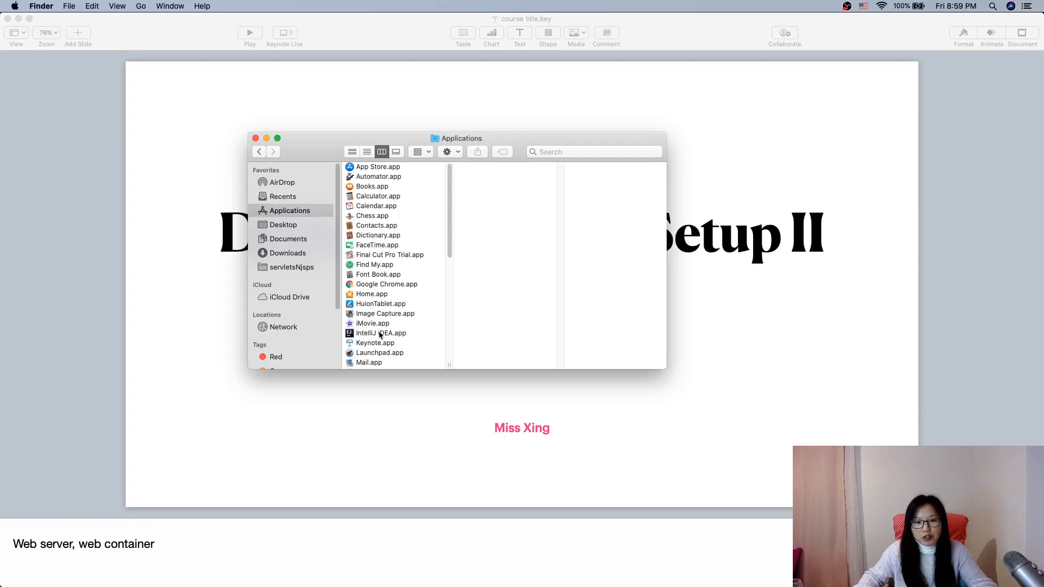
click(381, 332)
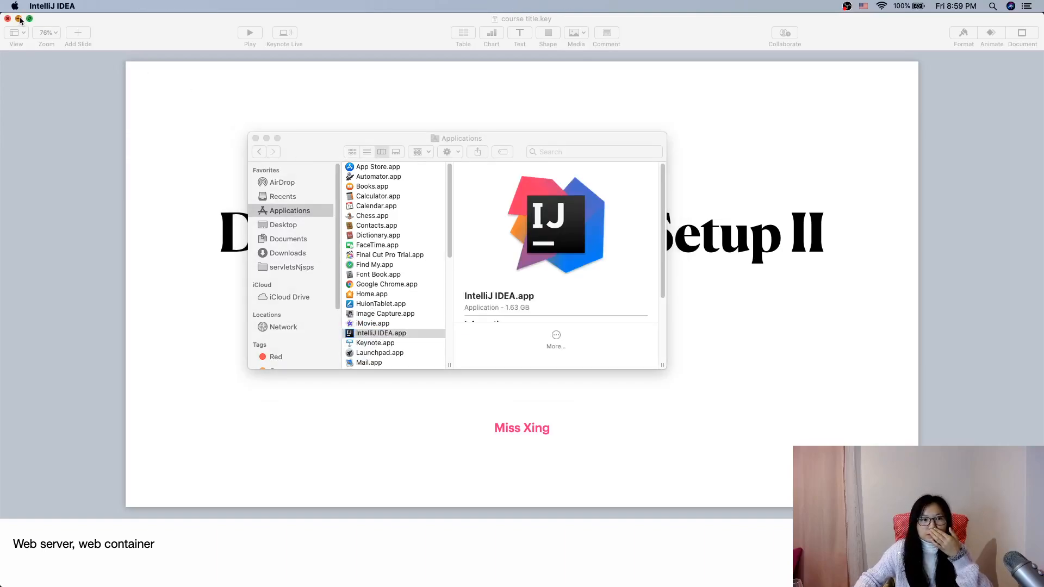
Dismiss the course slide window and start a New Project from the welcome screen
click(7, 20)
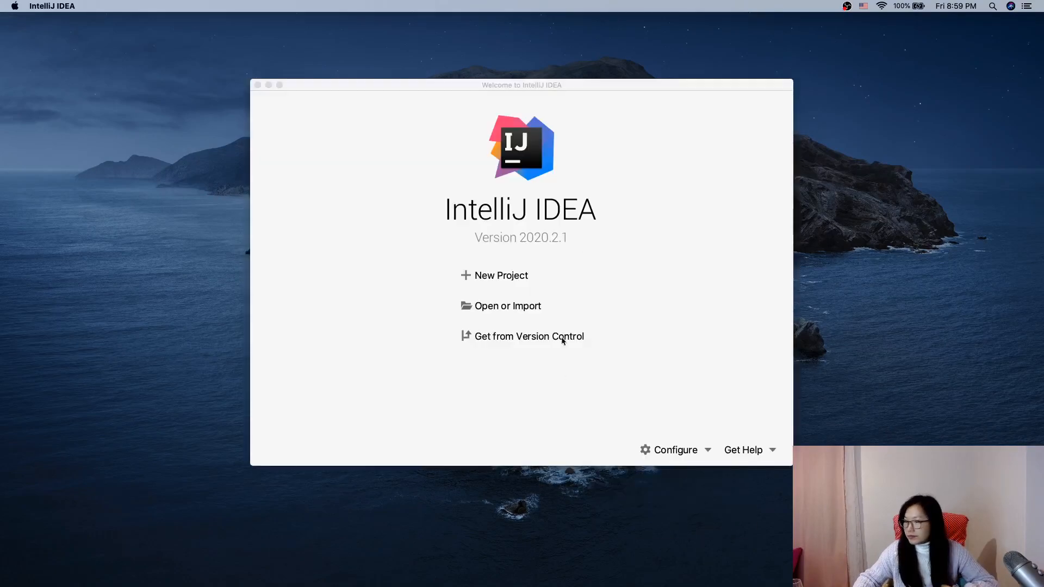
mouse_move(503, 275)
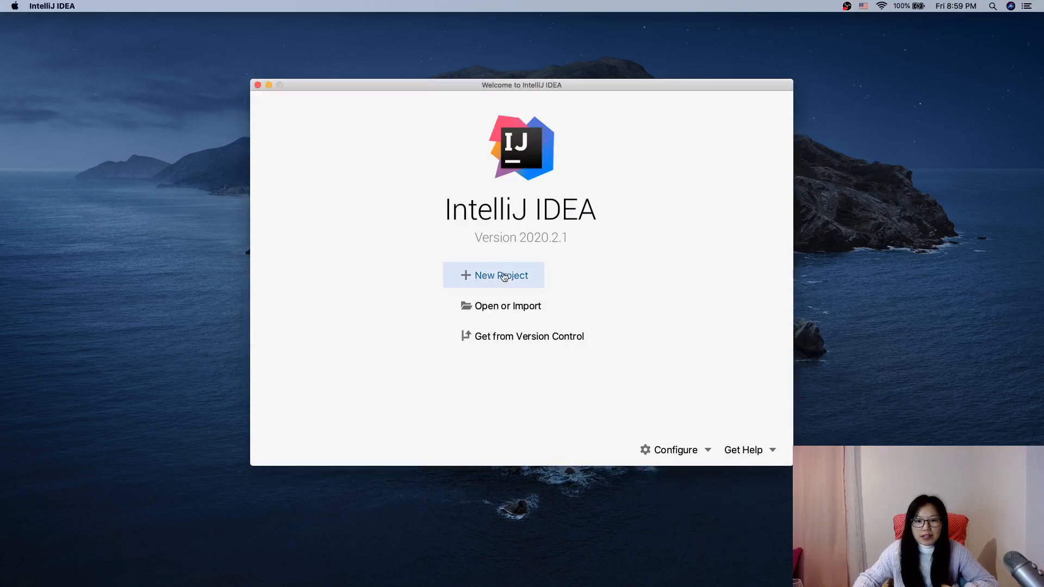
mouse_move(512, 281)
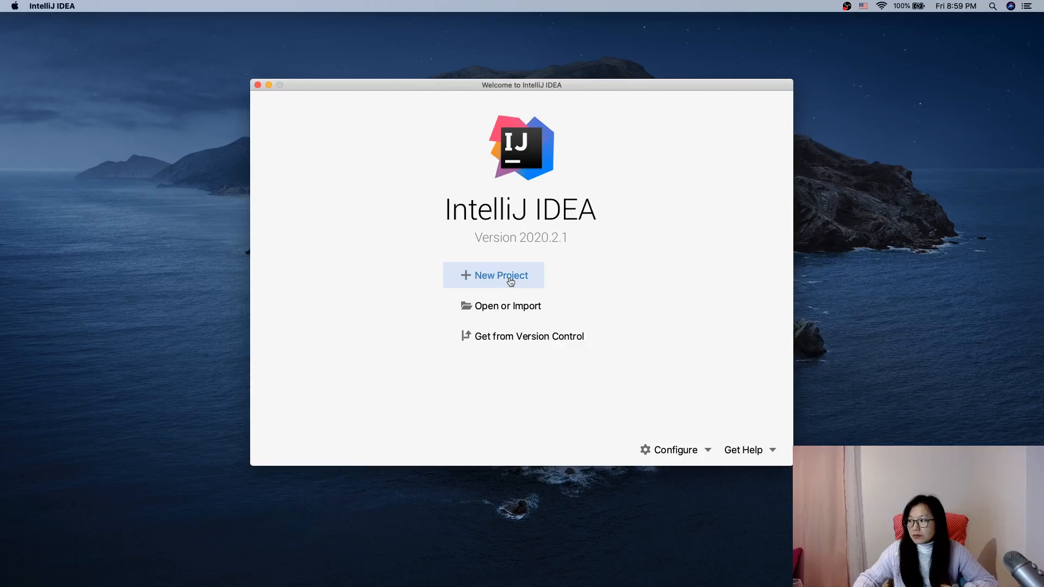
click(509, 276)
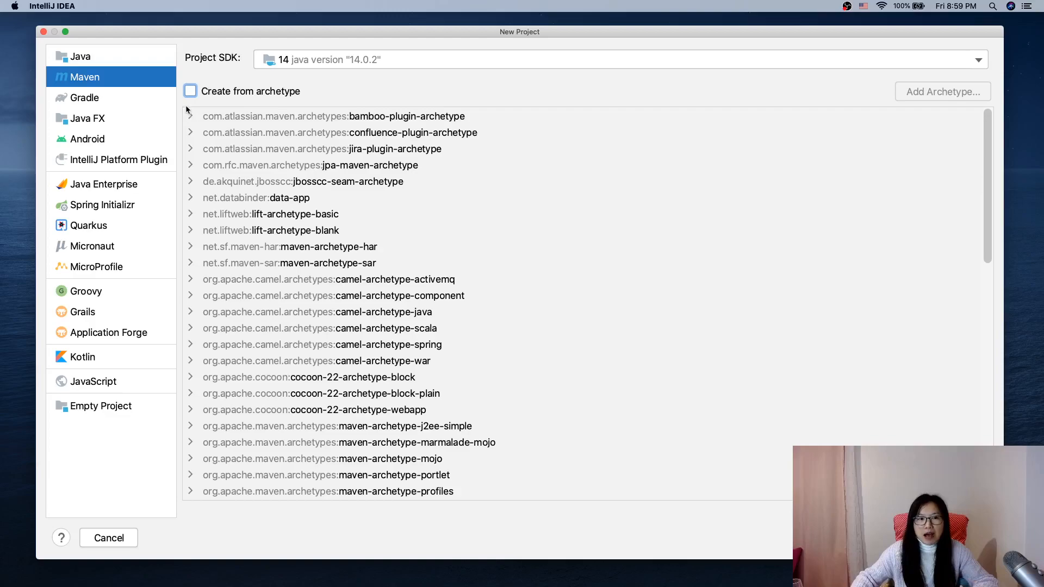
Enable Create from archetype and browse the list toward maven-archetype-webapp
click(189, 92)
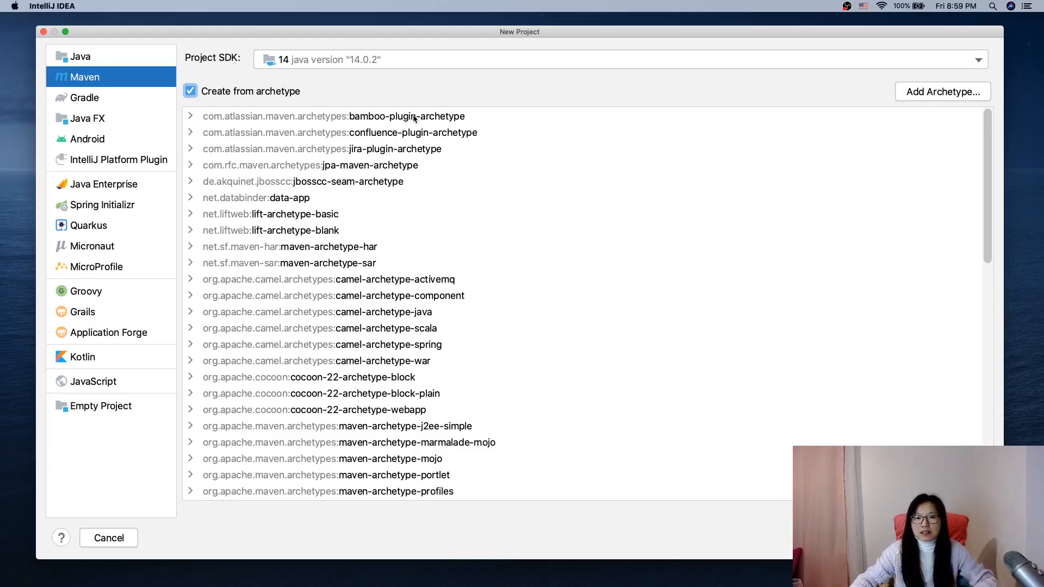
mouse_move(395, 258)
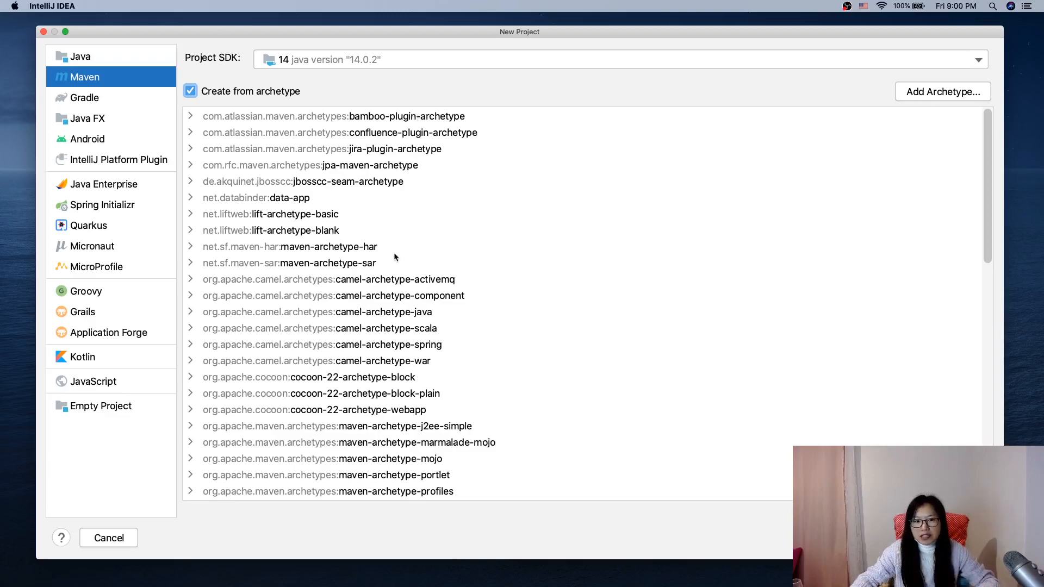
scroll(down, 3)
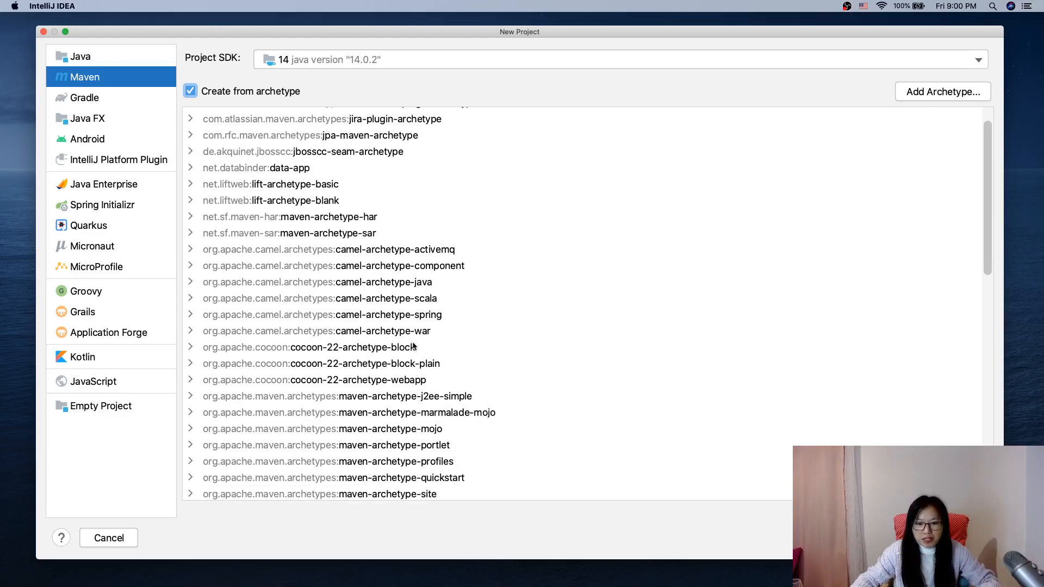
scroll(down, 3)
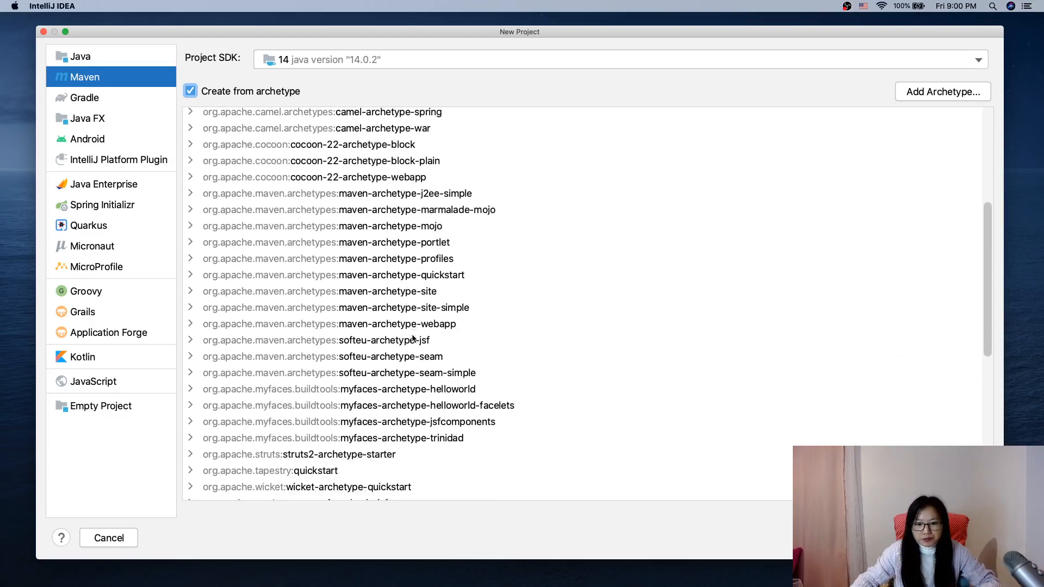
mouse_move(379, 338)
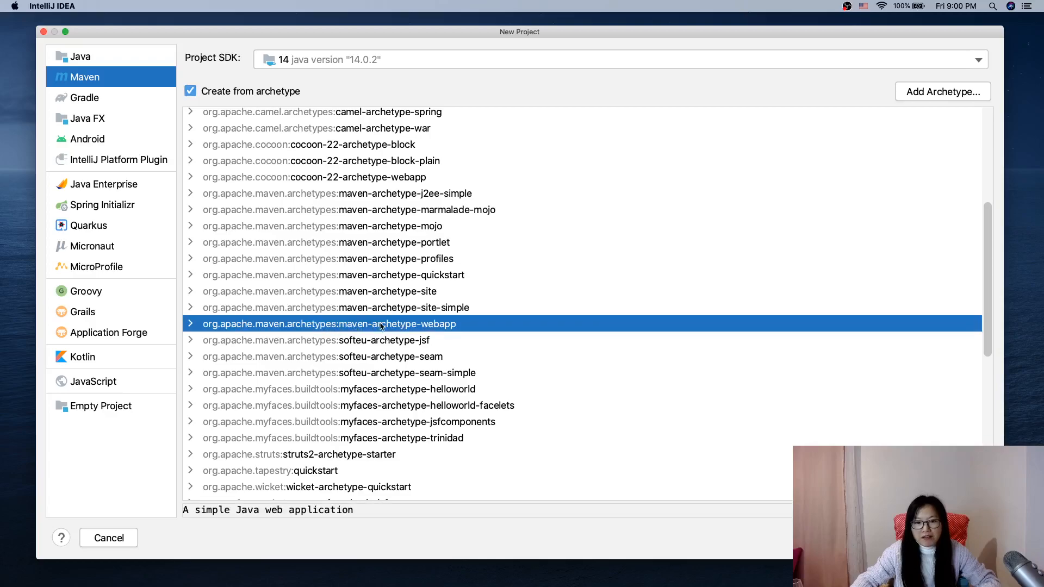
mouse_move(390, 338)
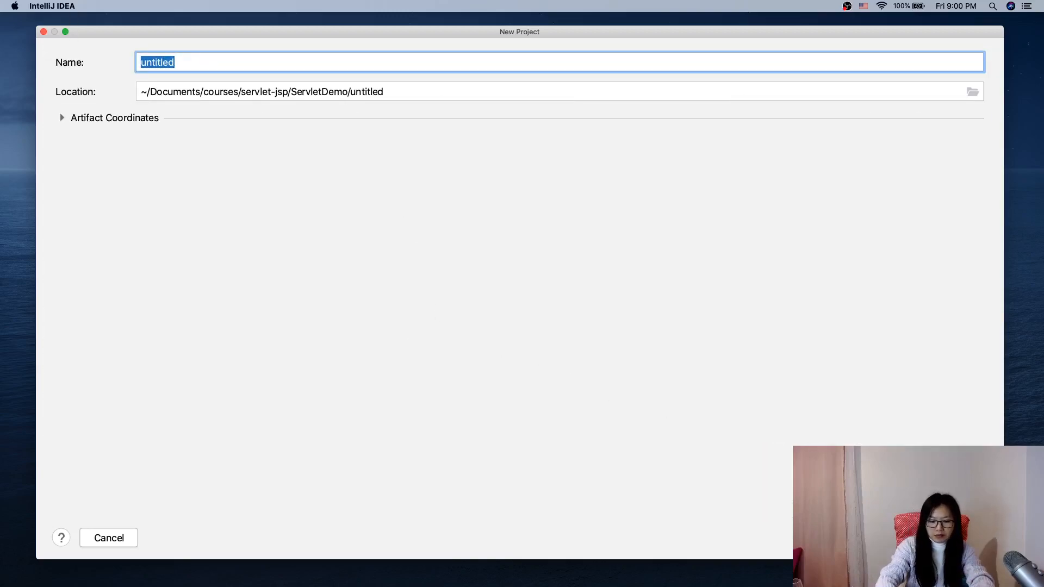
Replace the default project name with FirstServletDemo
key(Delete)
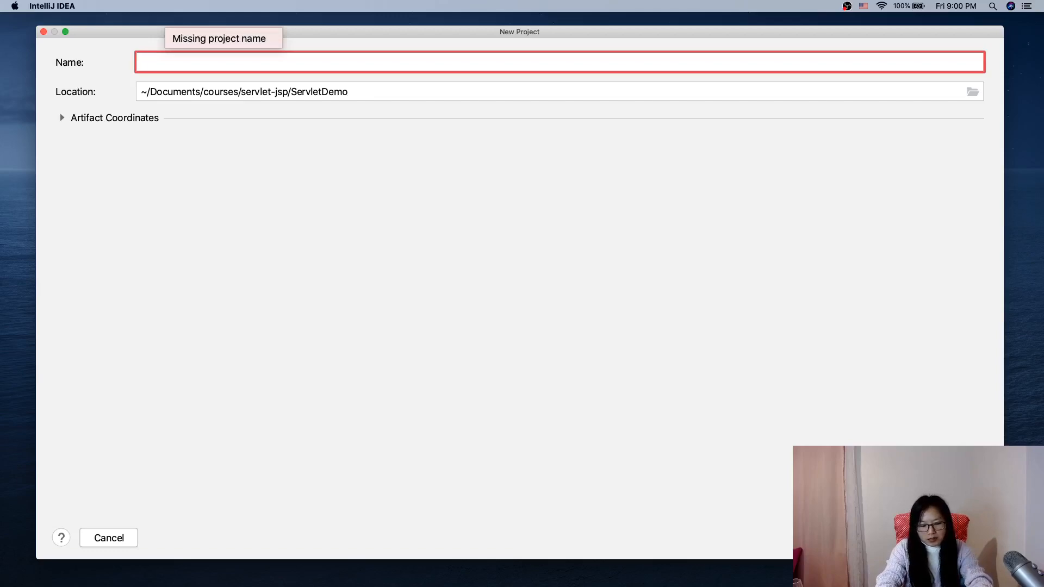
text(F)
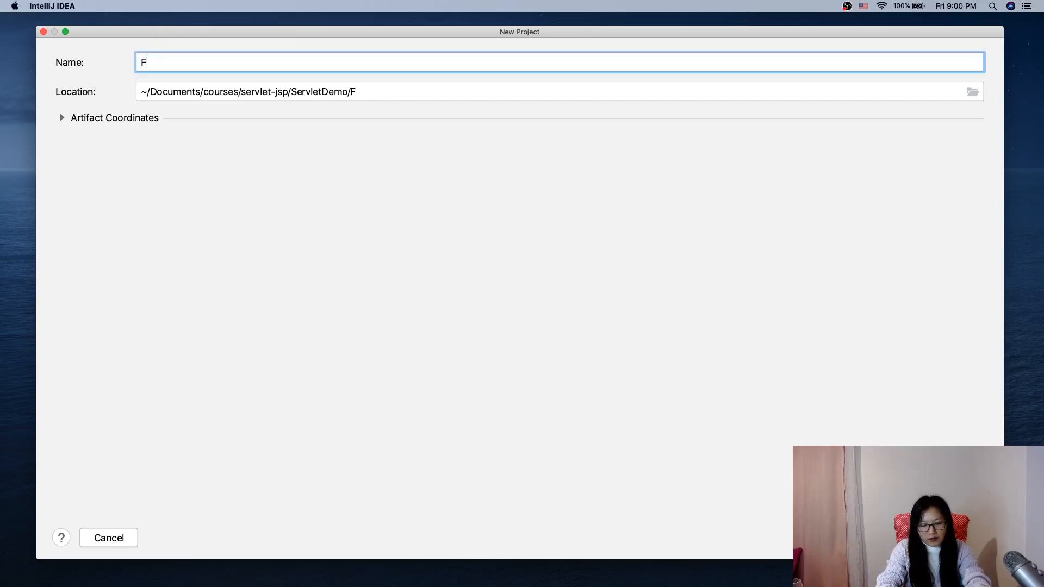
text(irst)
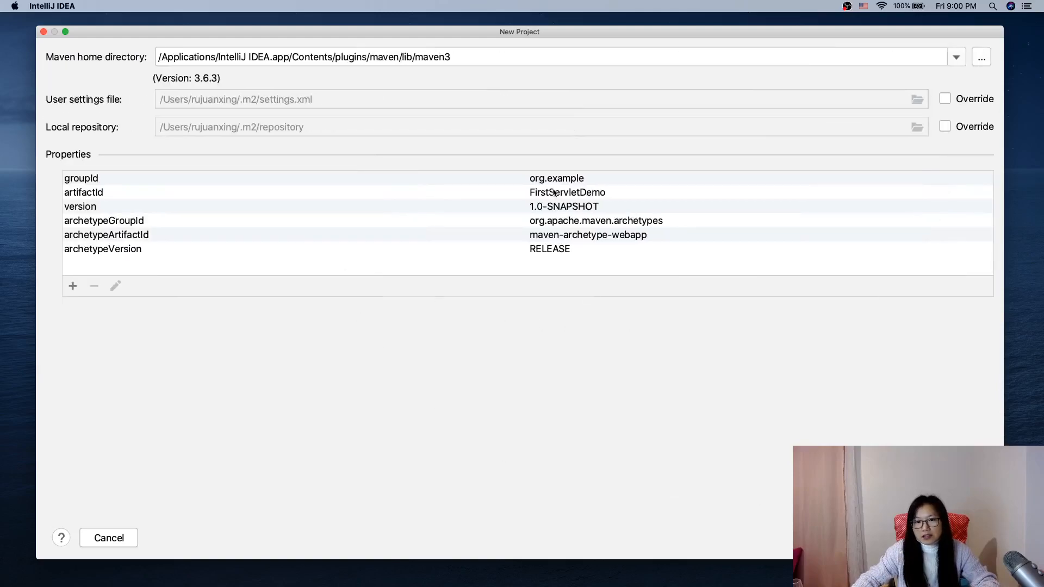
Set the groupId property to miss.xing and confirm it
click(116, 286)
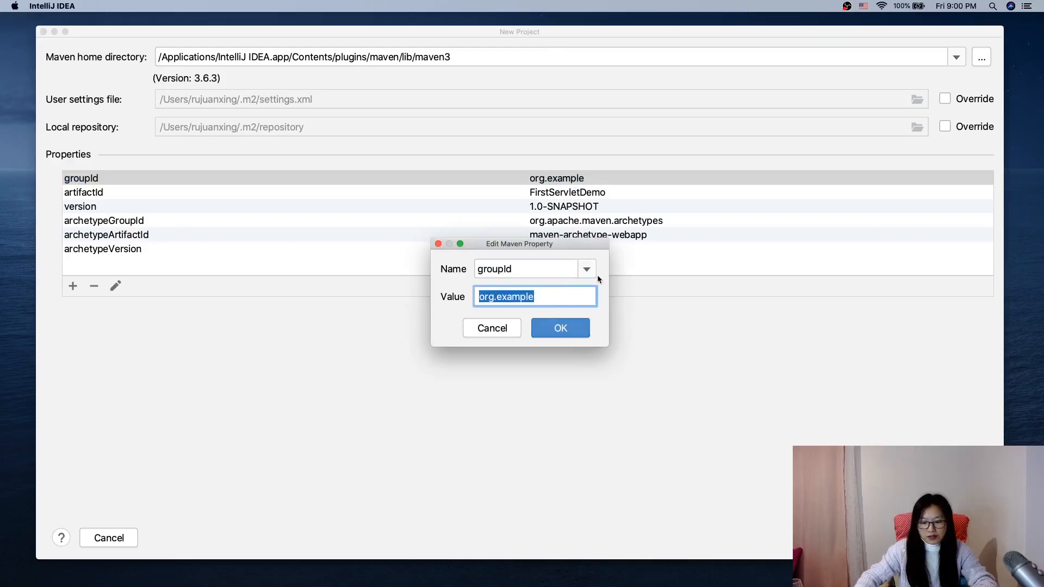
text(miss.xing)
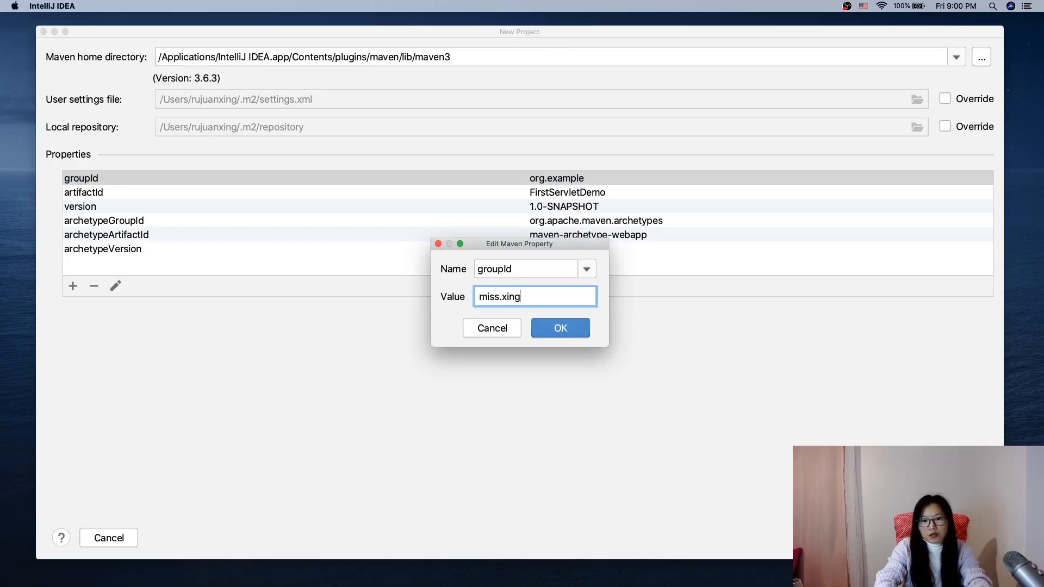
click(560, 328)
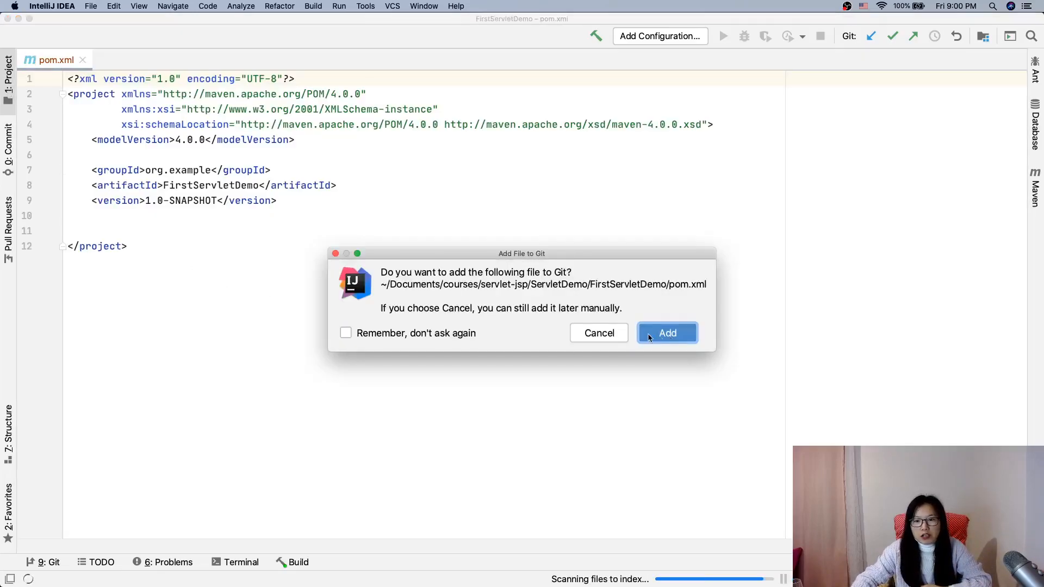
Add pom.xml to Git, expand the project tree and bring up index.jsp in the editor
click(668, 333)
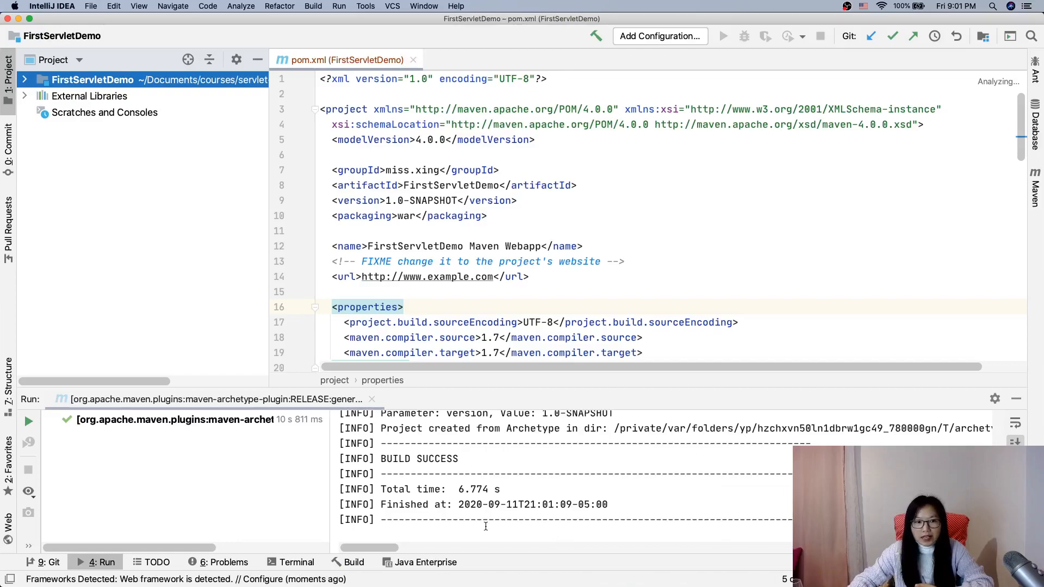
click(30, 80)
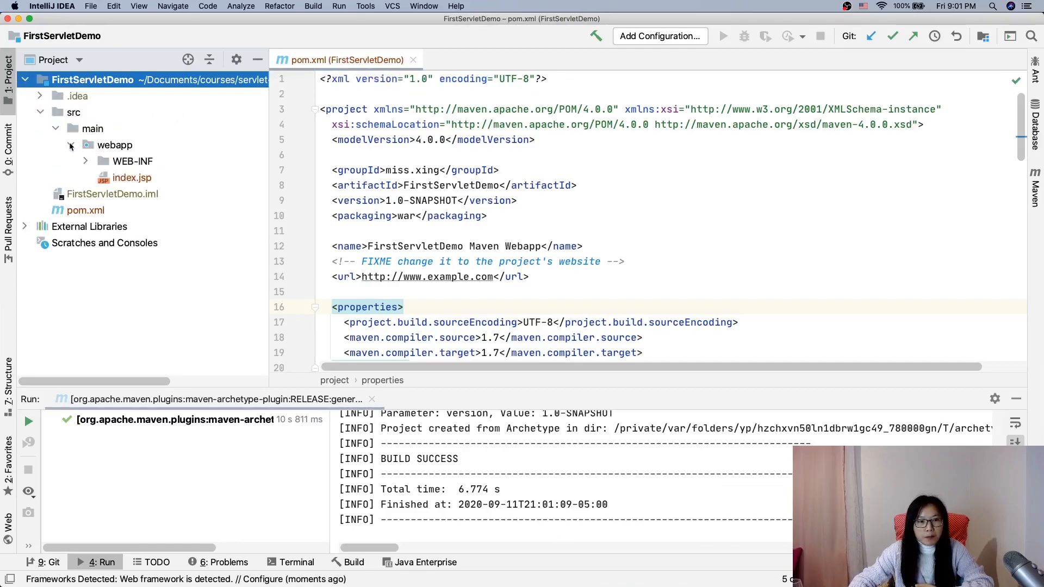
click(93, 80)
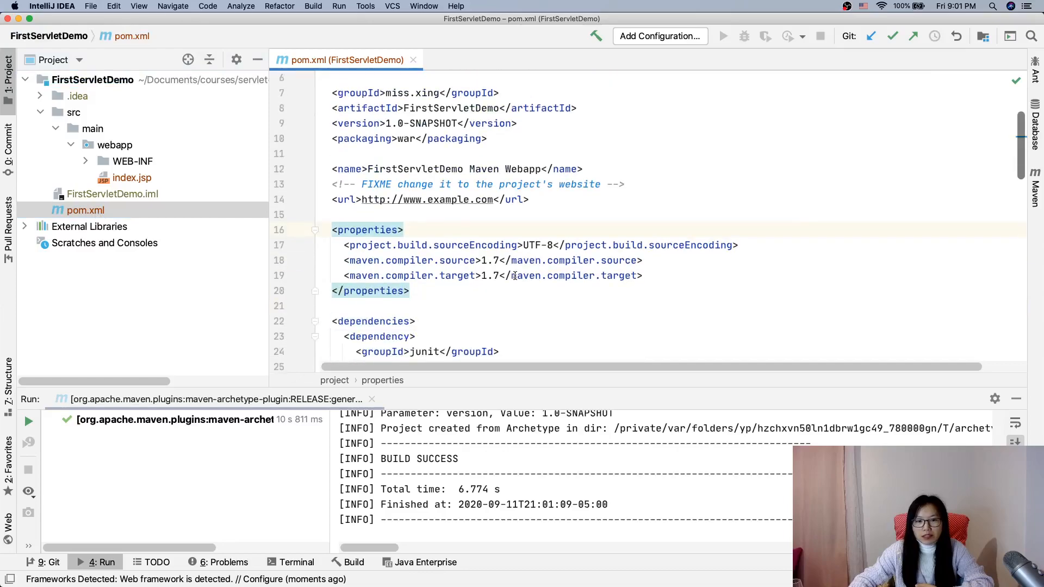
scroll(down, 3)
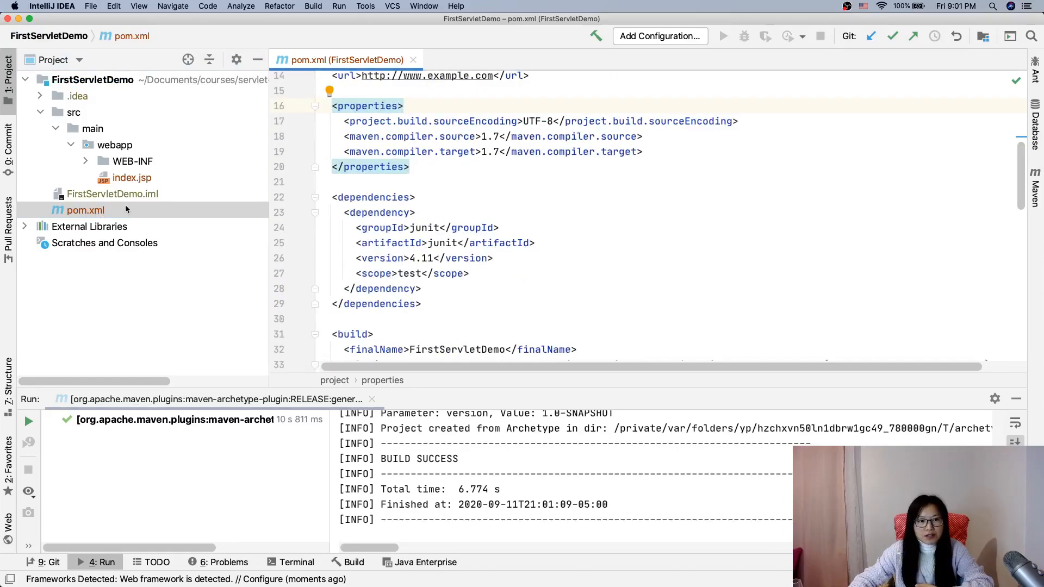
double_click(132, 178)
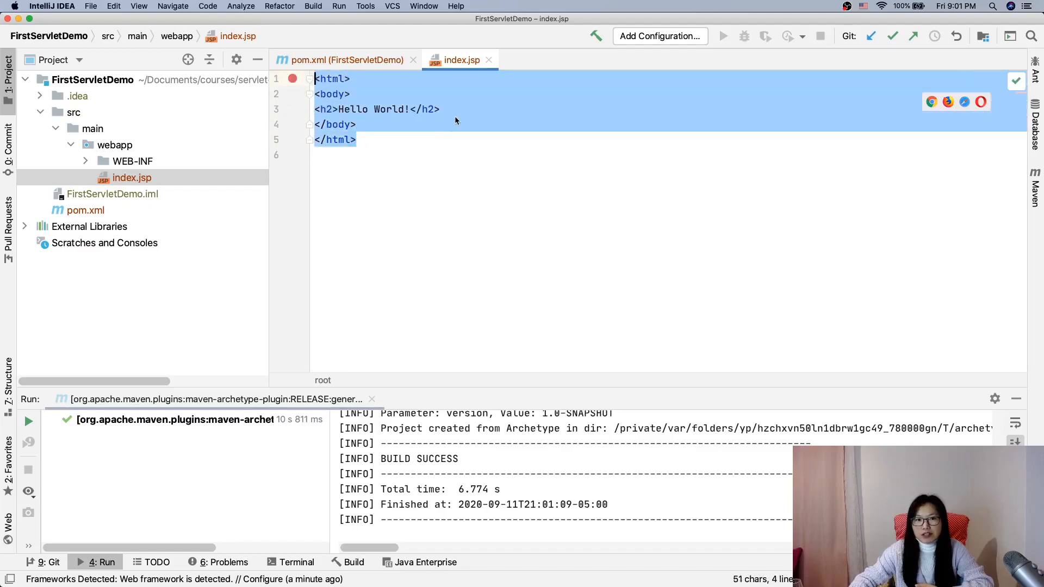
Review WEB-INF/web.xml, then append an exclamation mark to the Hello World heading in index.jsp
click(84, 161)
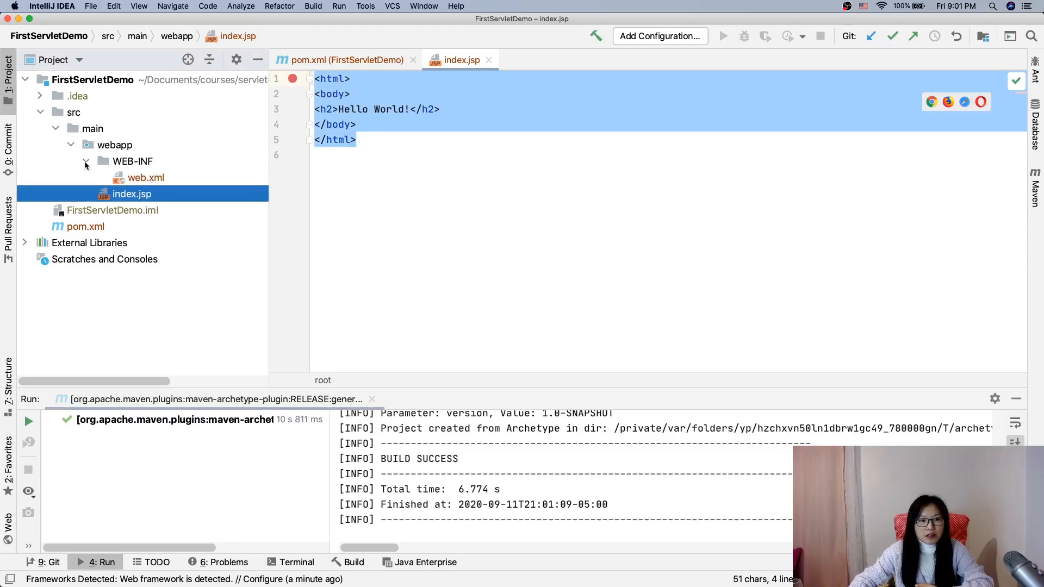
double_click(145, 178)
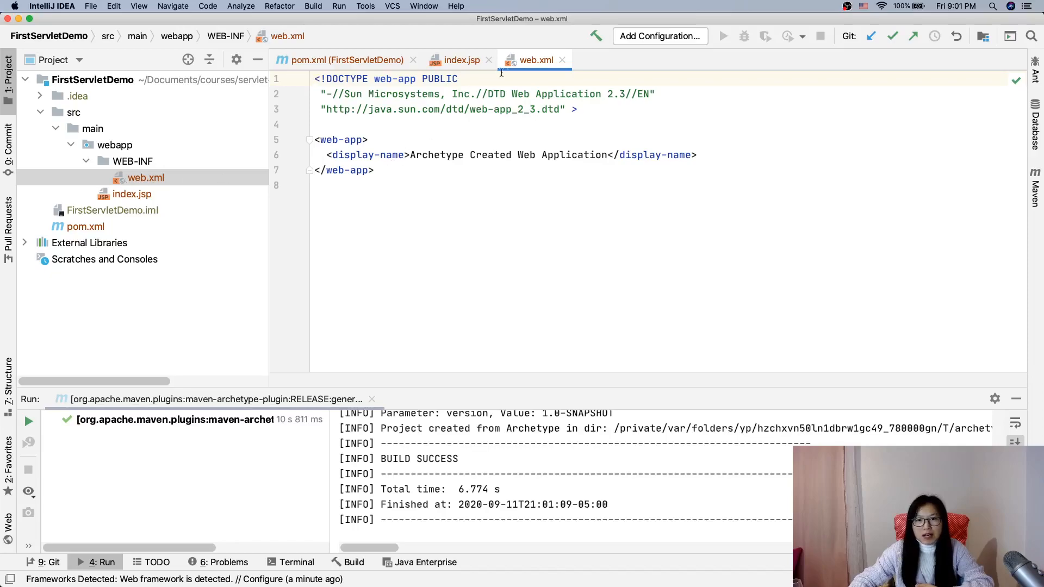
click(459, 60)
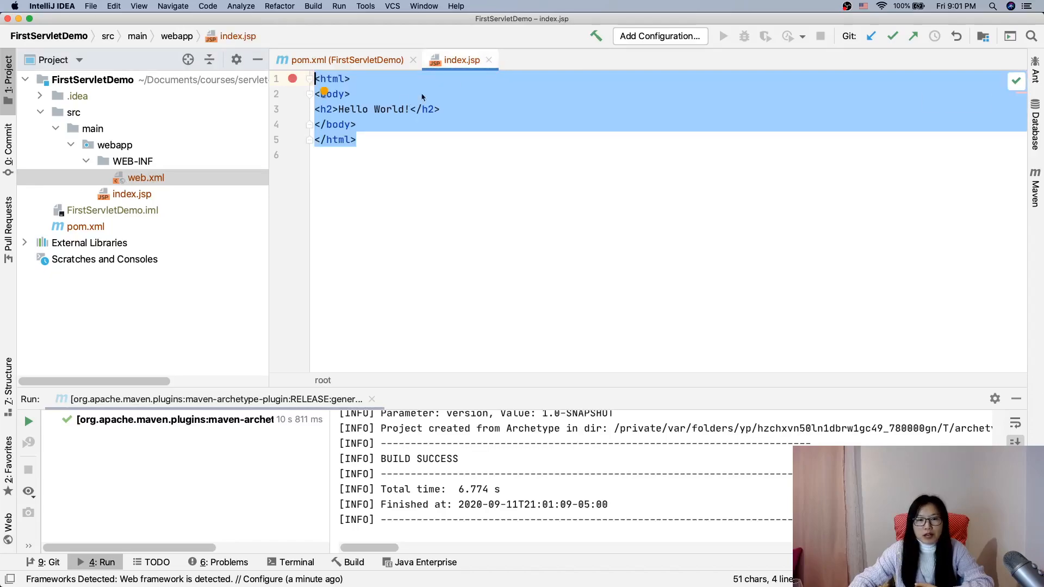
double_click(372, 109)
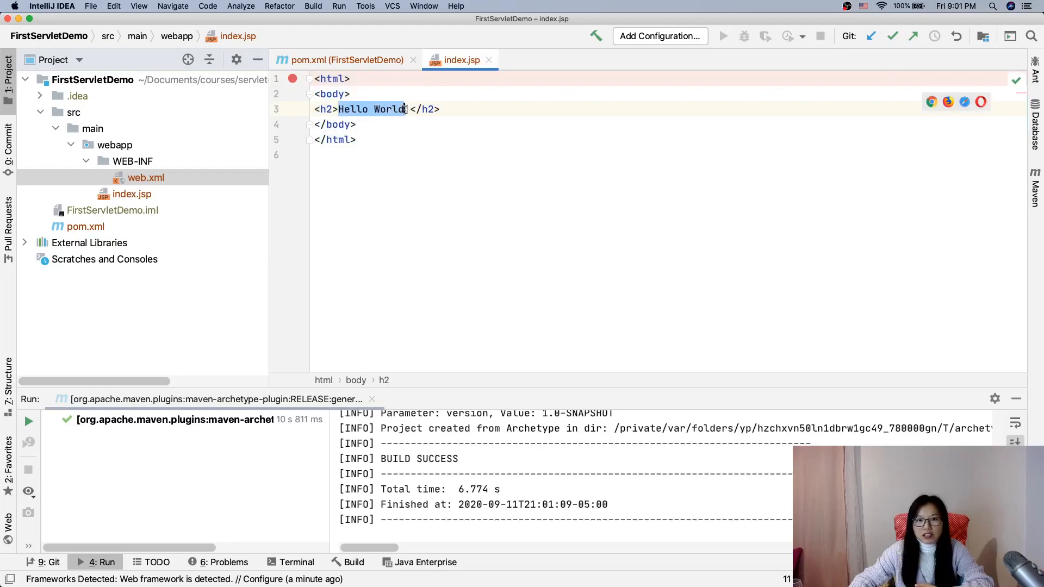
text(!)
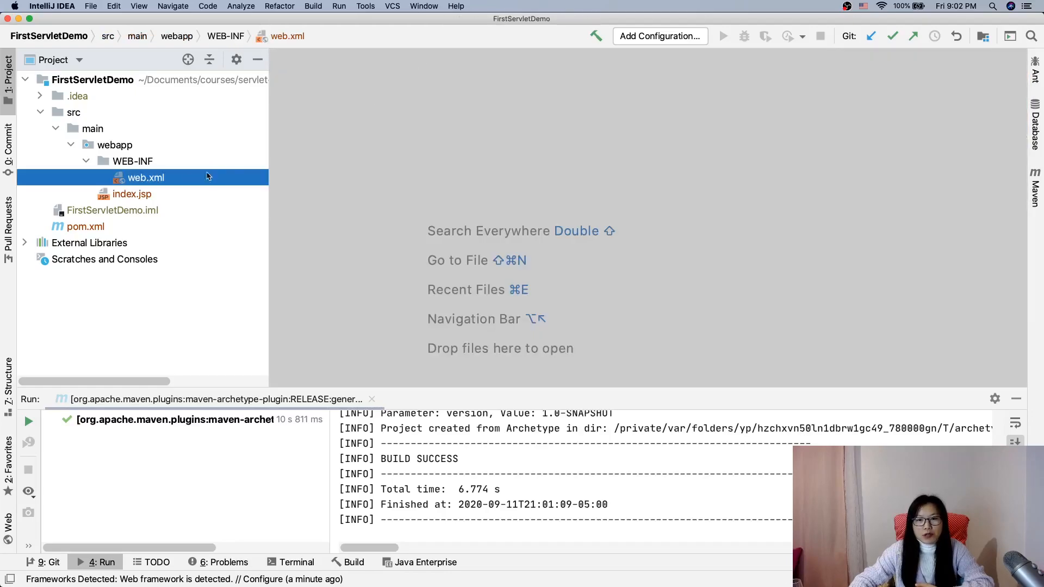
mouse_move(615, 135)
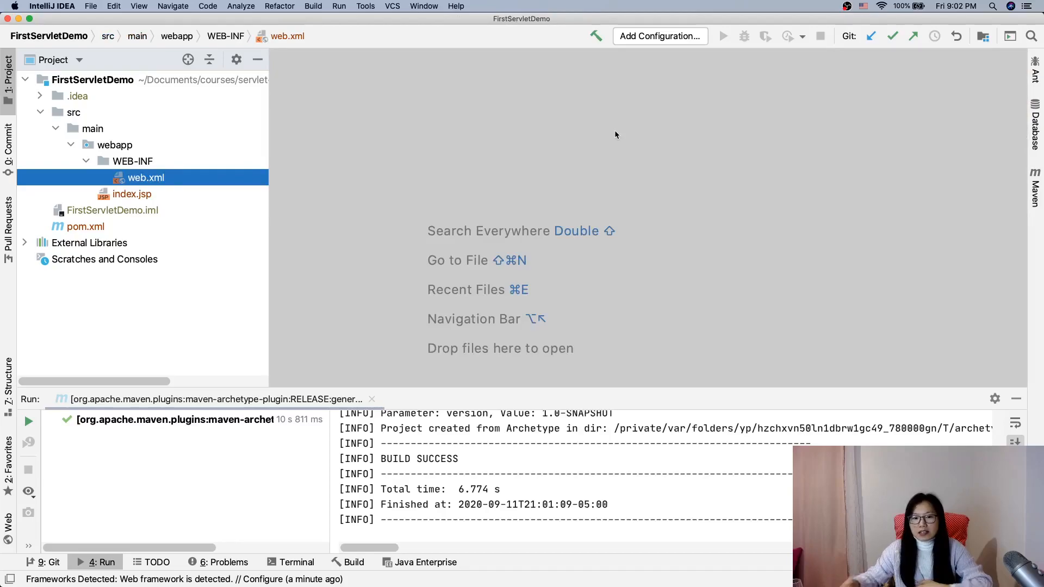
mouse_move(805, 9)
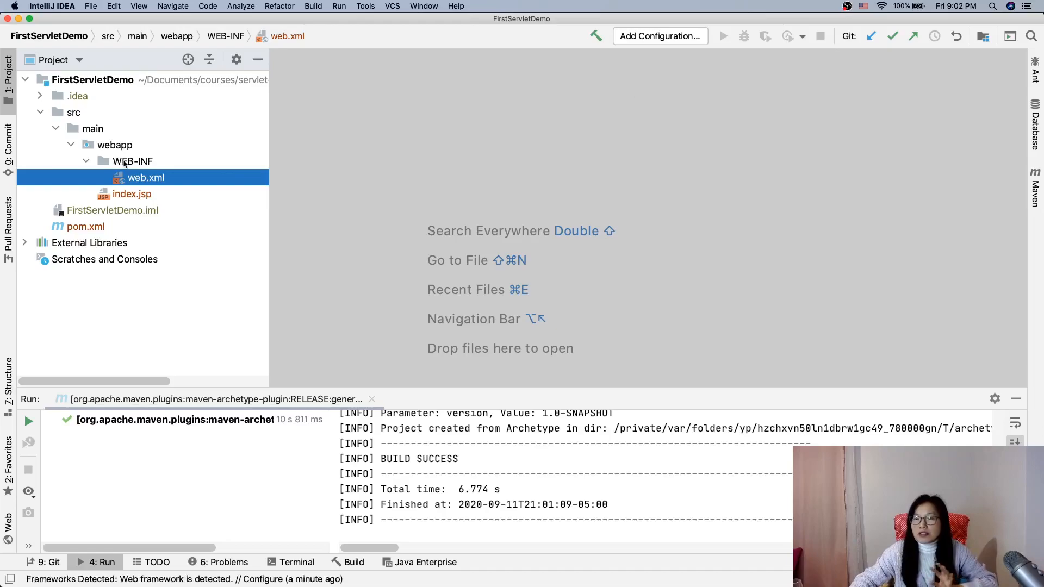
Select the FirstServletDemo project root and reach Run/Debug Configurations via Add Configuration…
click(660, 36)
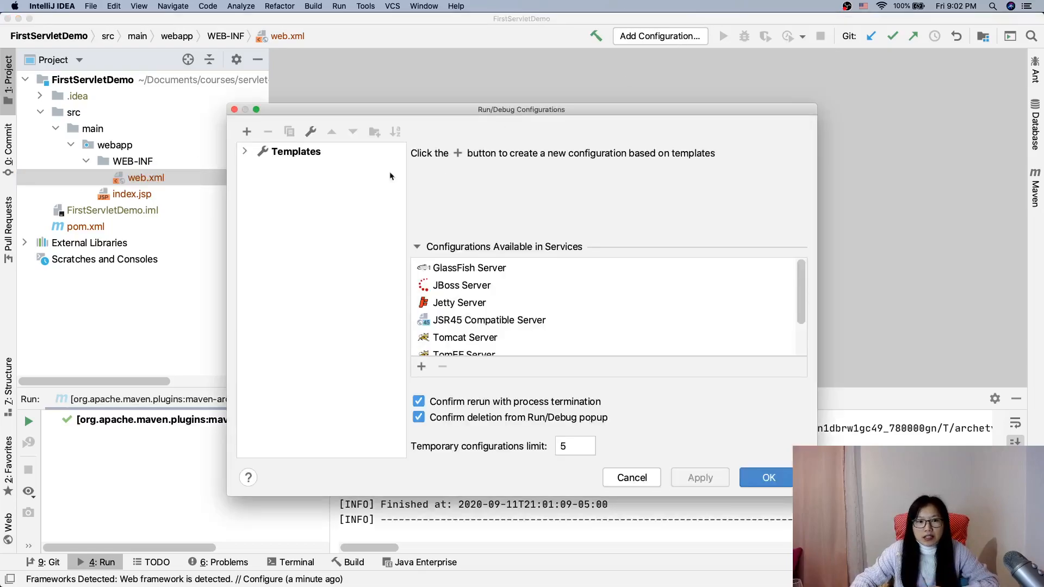
mouse_move(272, 119)
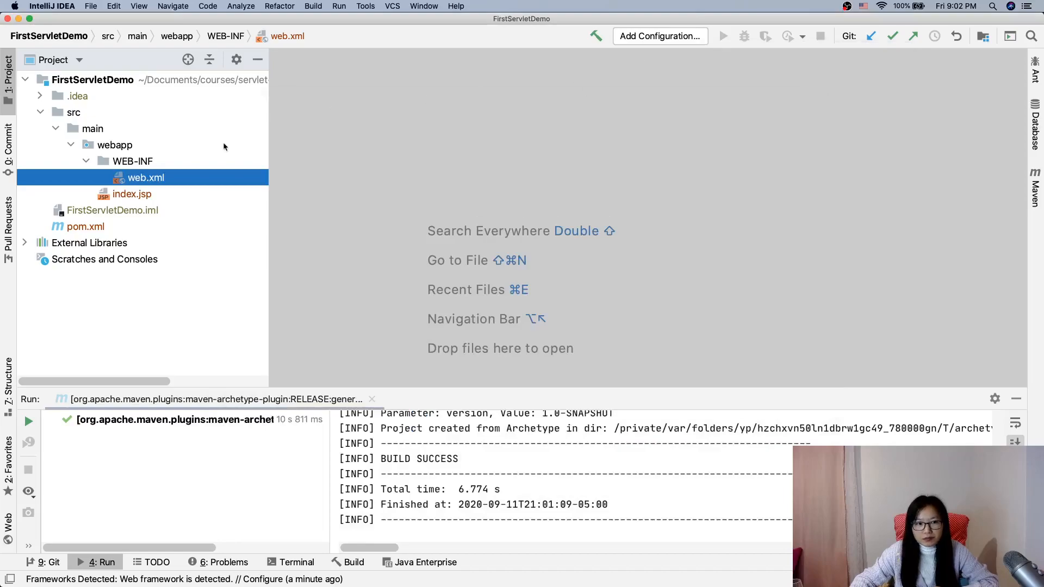
mouse_move(41, 139)
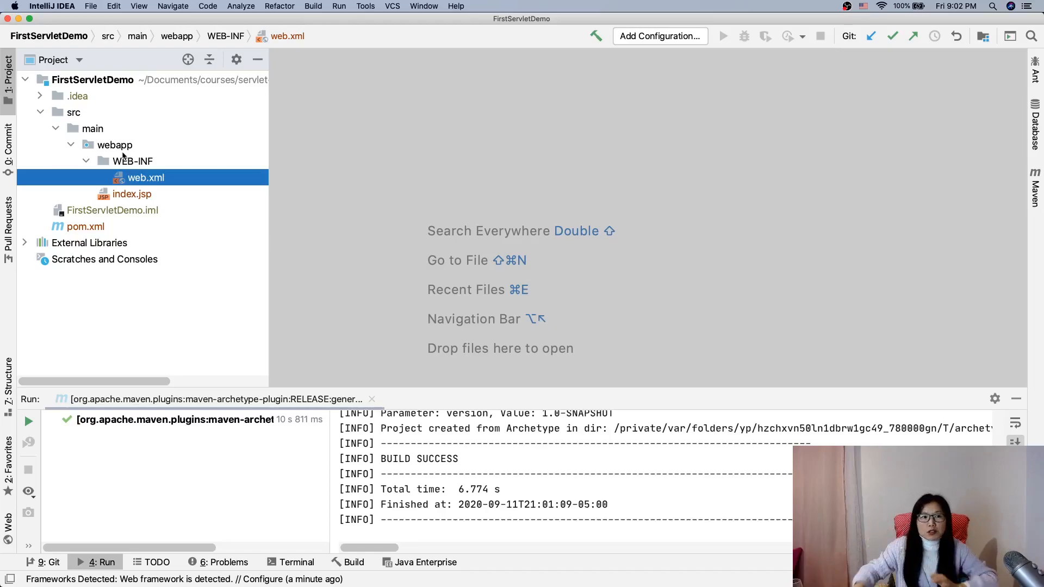
click(93, 81)
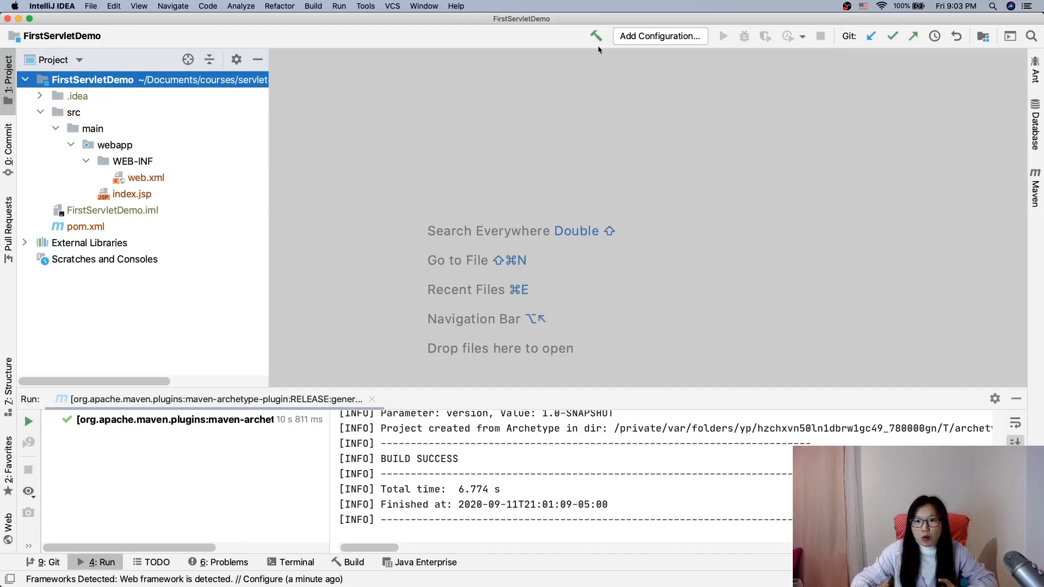
click(661, 36)
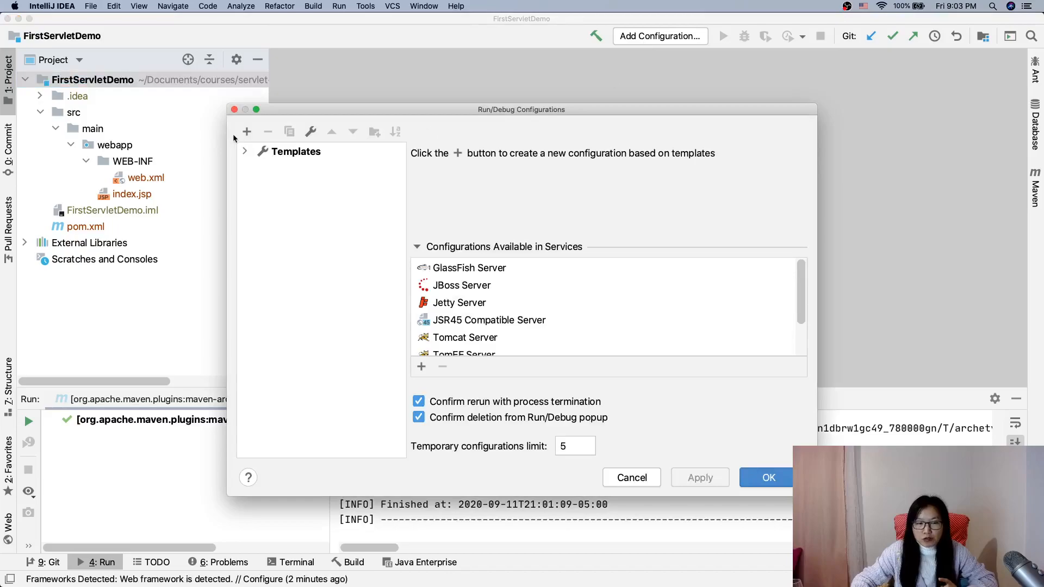
Add a new Tomcat Server > Local run configuration
click(246, 132)
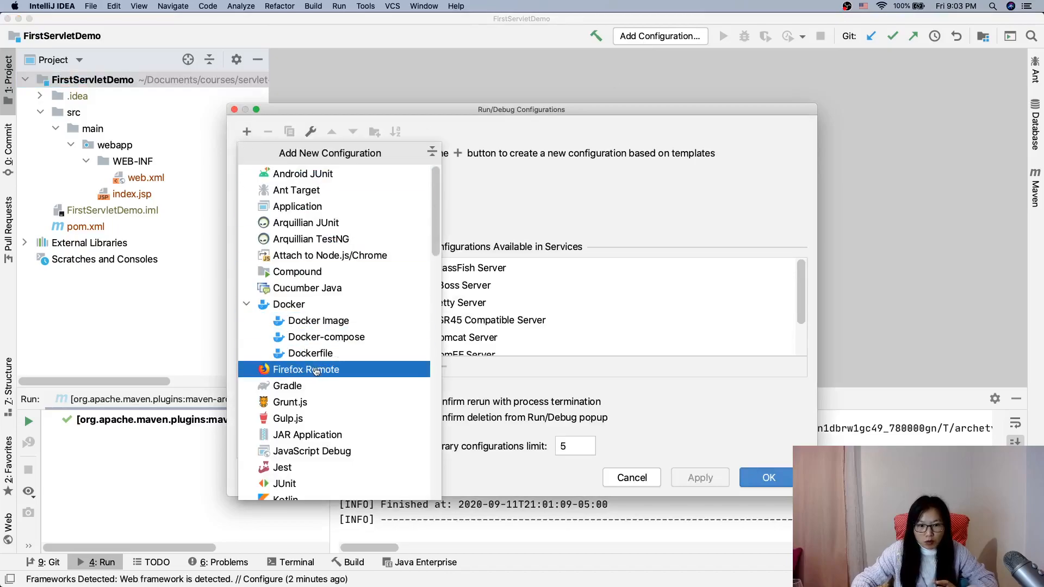
scroll(down, 3)
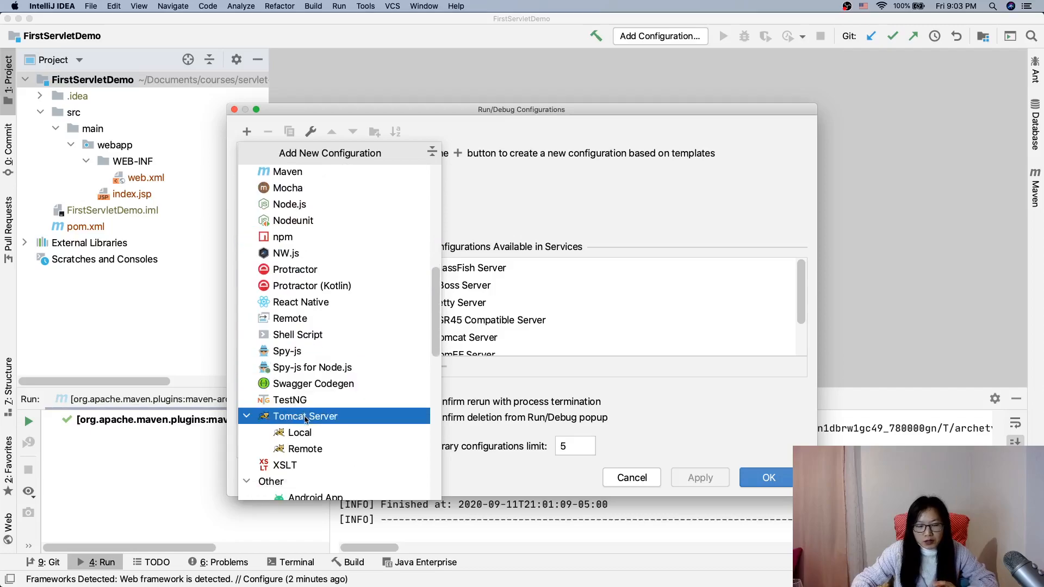
click(299, 433)
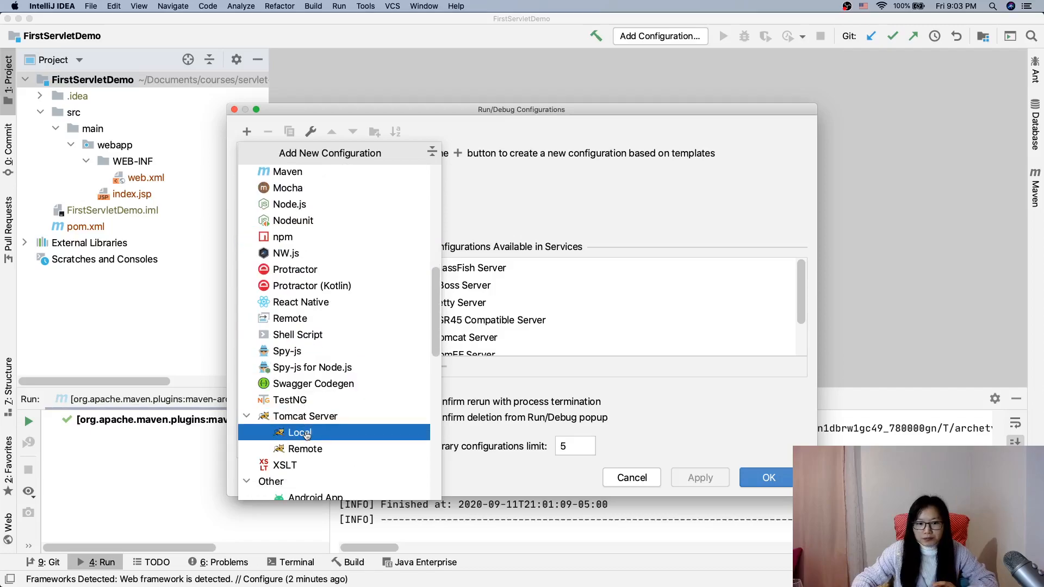
click(298, 433)
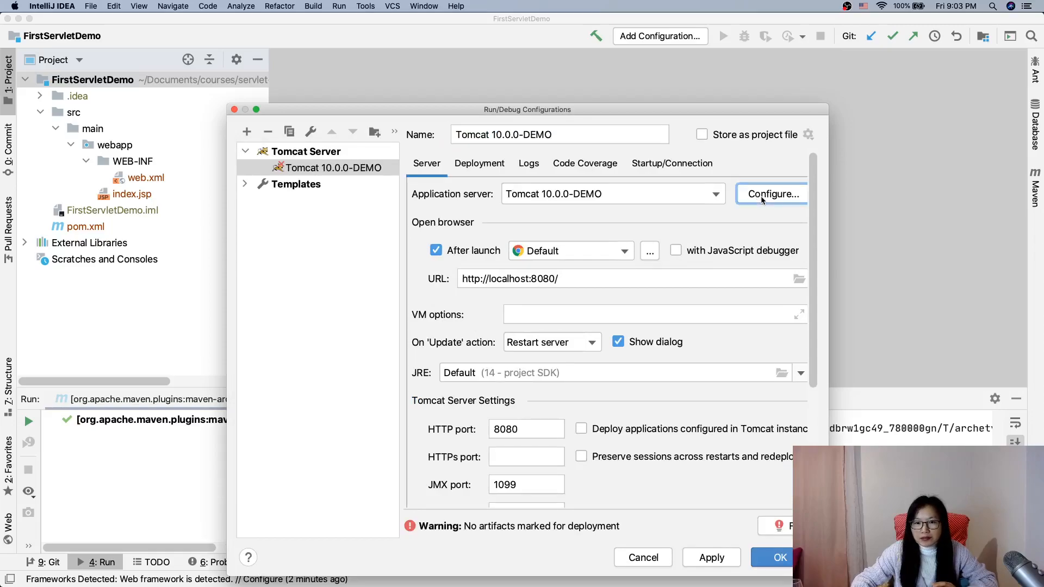
Peek at the application server settings, then trim '-DEMO' from the configuration name
click(774, 193)
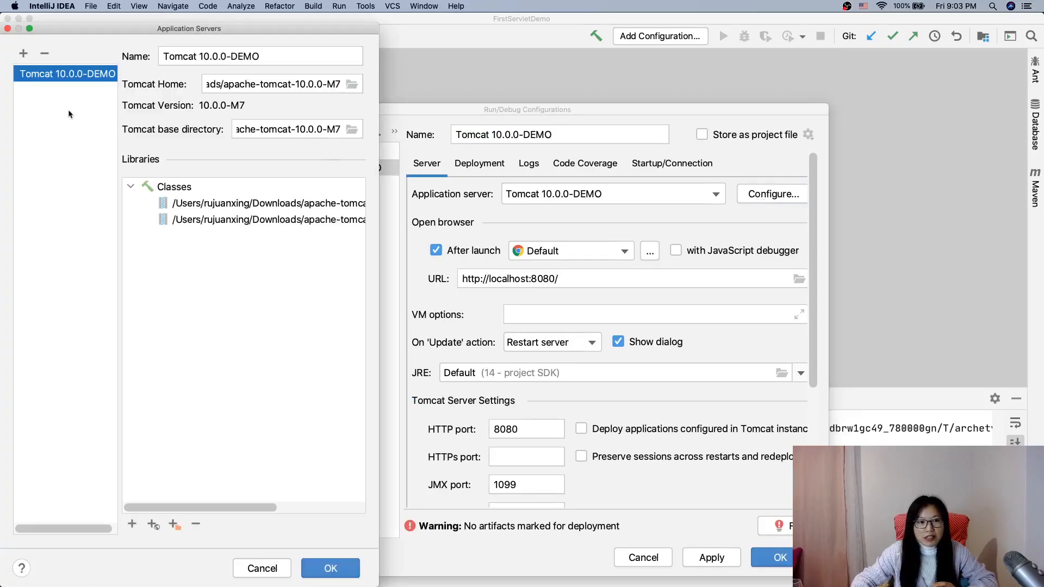
click(46, 52)
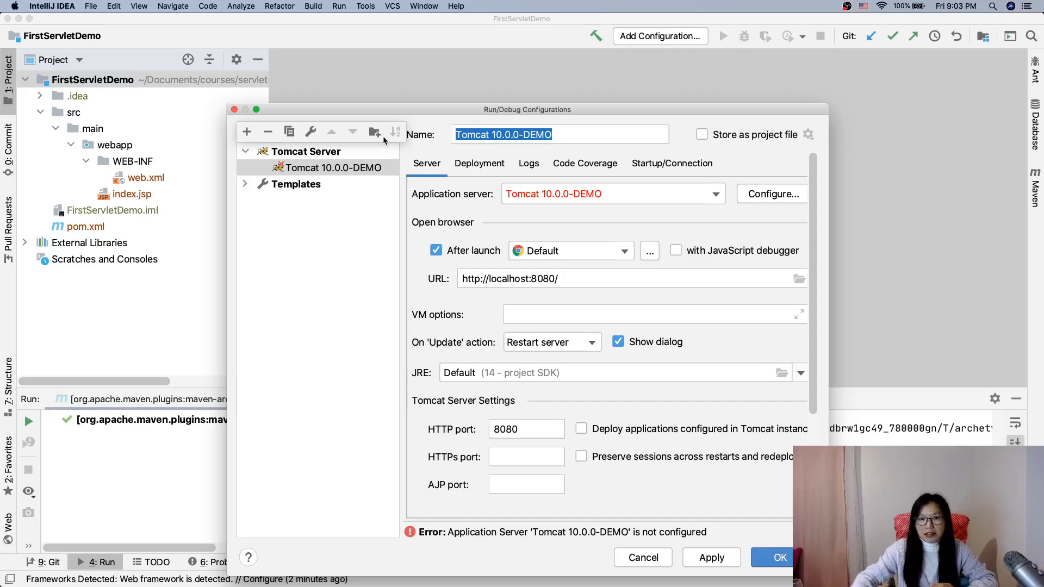
click(544, 135)
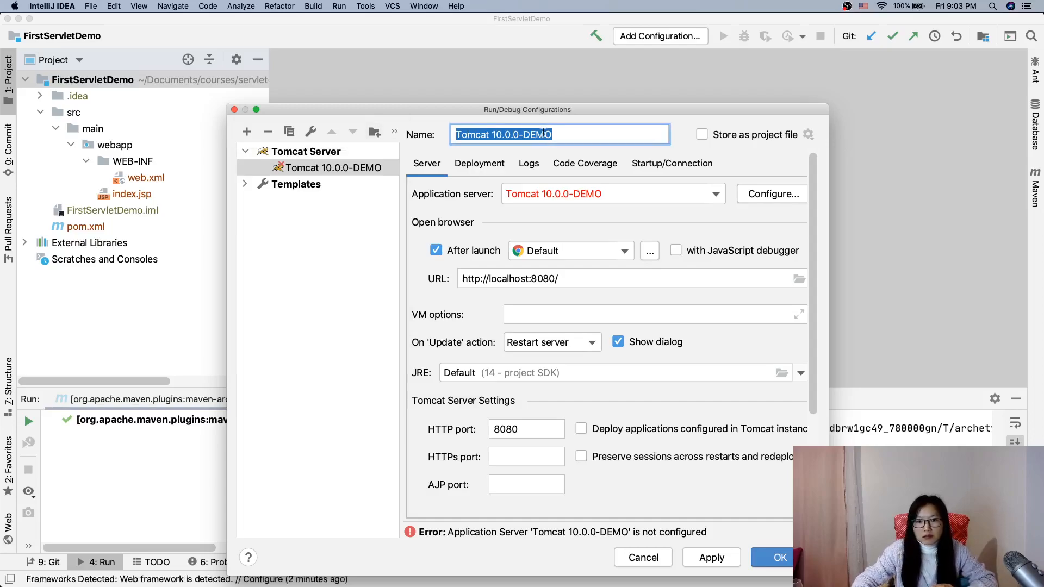
key(Backspace)
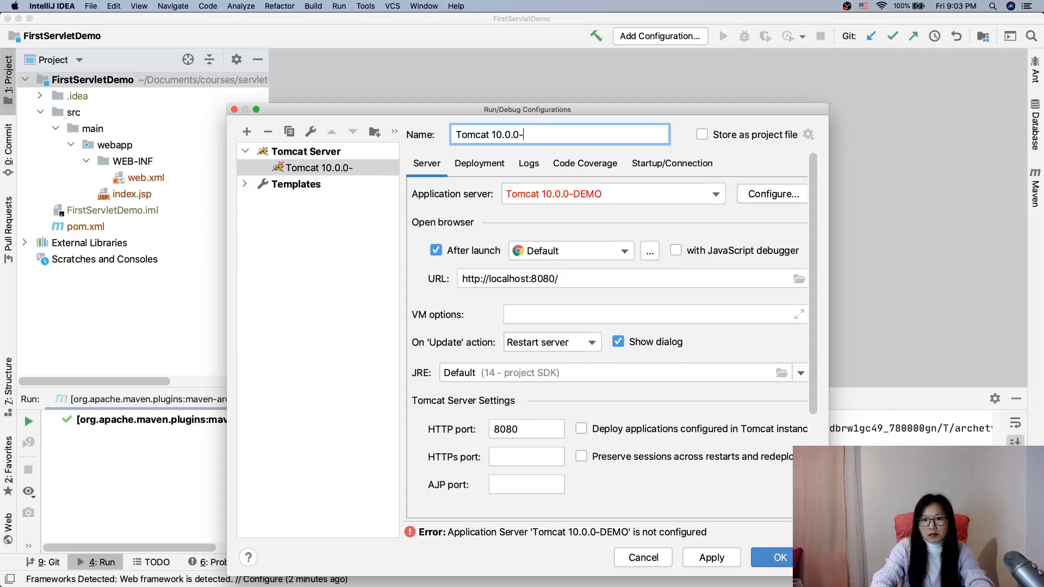
key(Backspace)
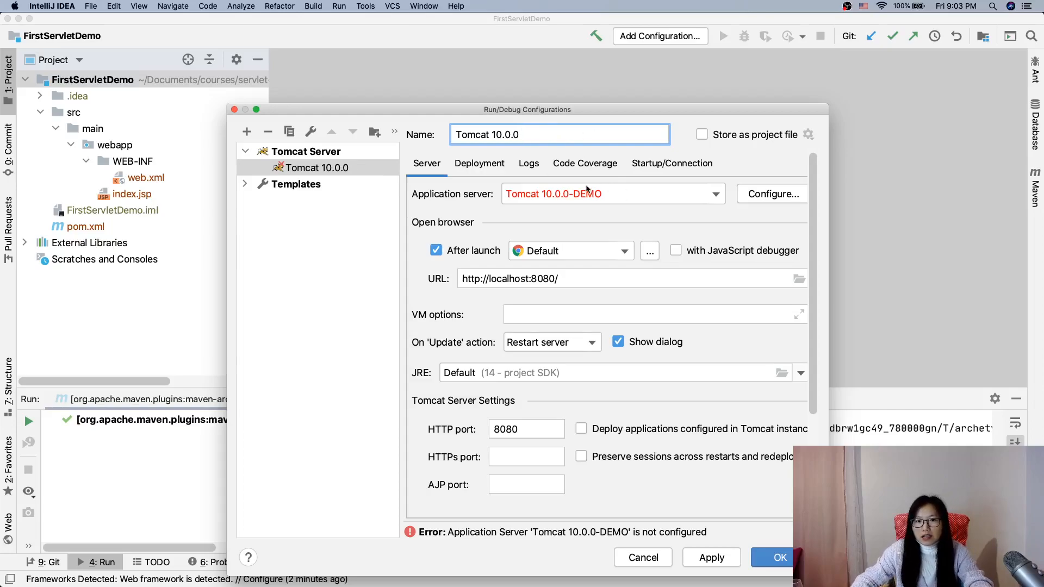
Point Tomcat home to the apache-tomcat-10.0.0-M7 folder in Downloads and confirm
click(773, 194)
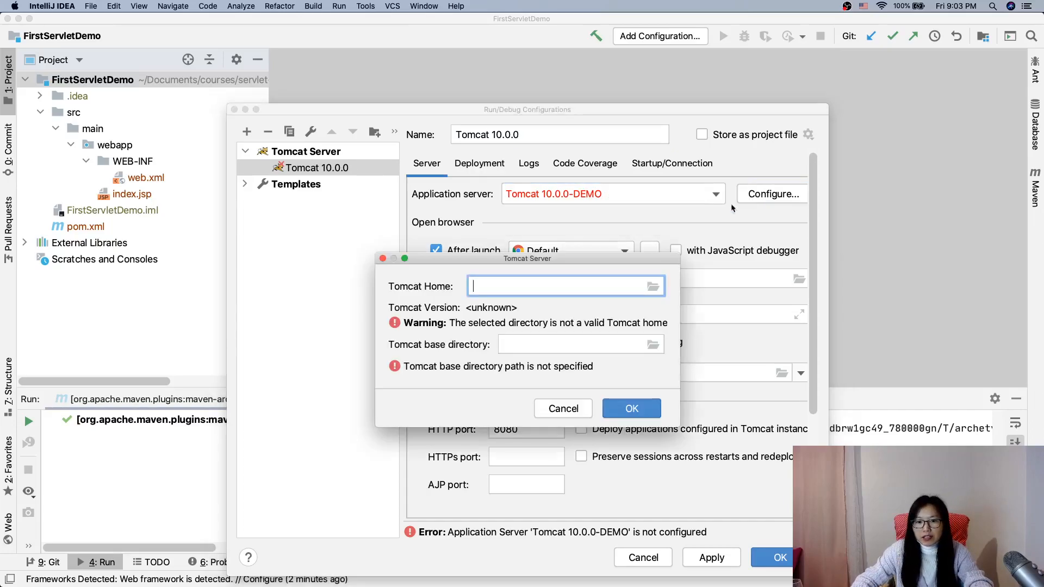
mouse_move(433, 287)
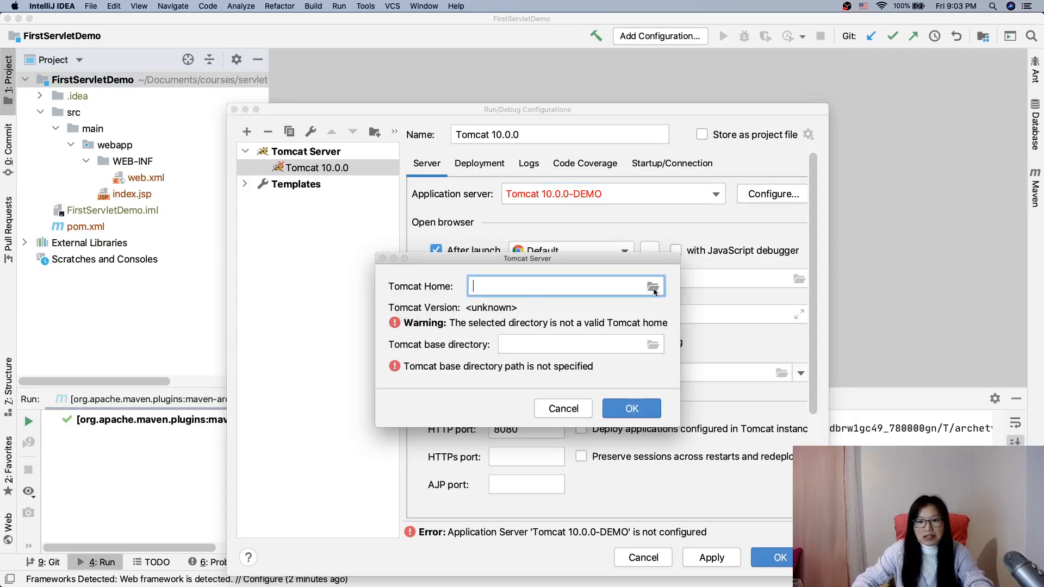
click(653, 287)
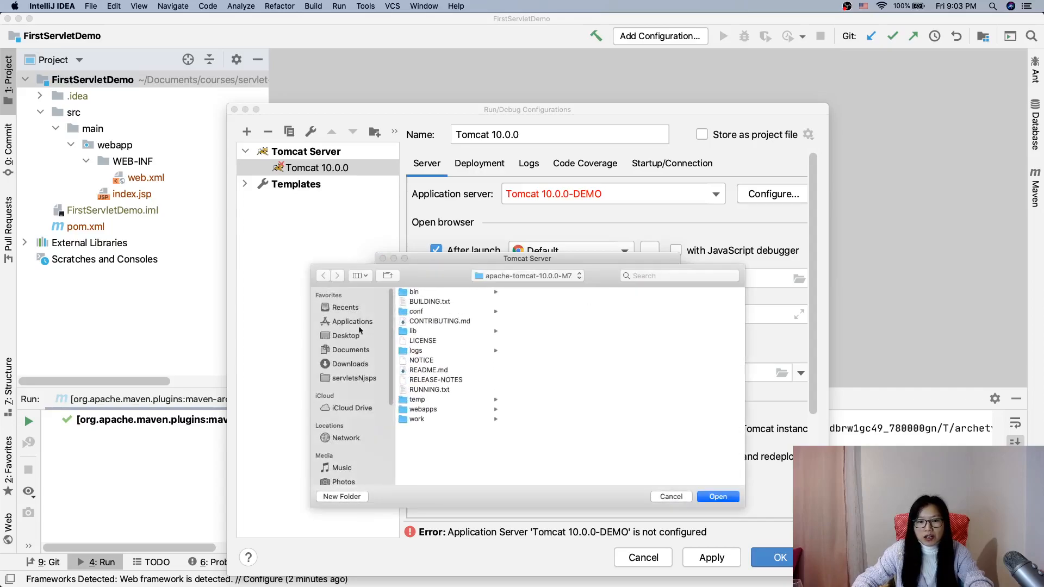
click(349, 363)
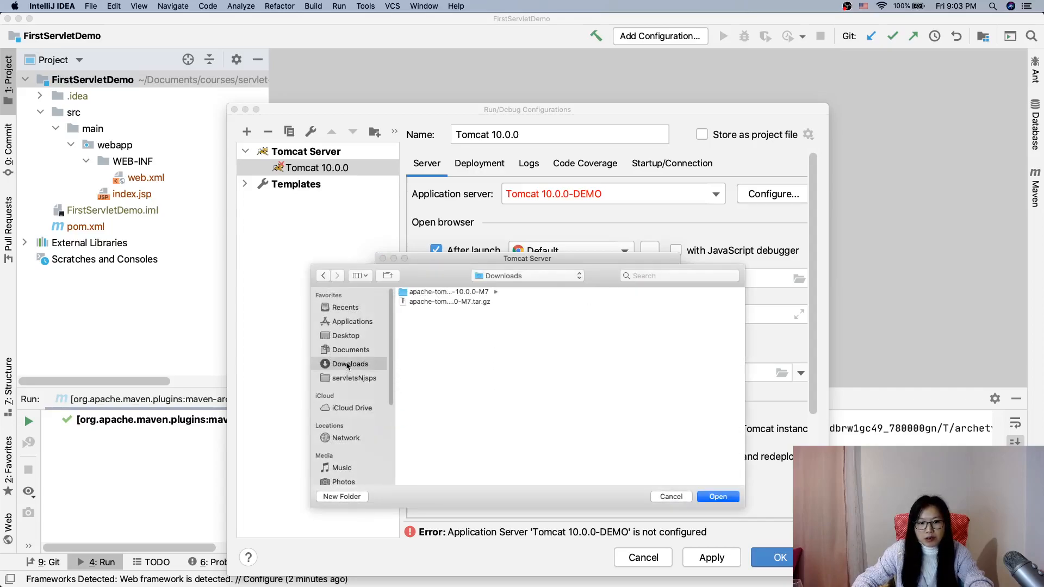
click(447, 292)
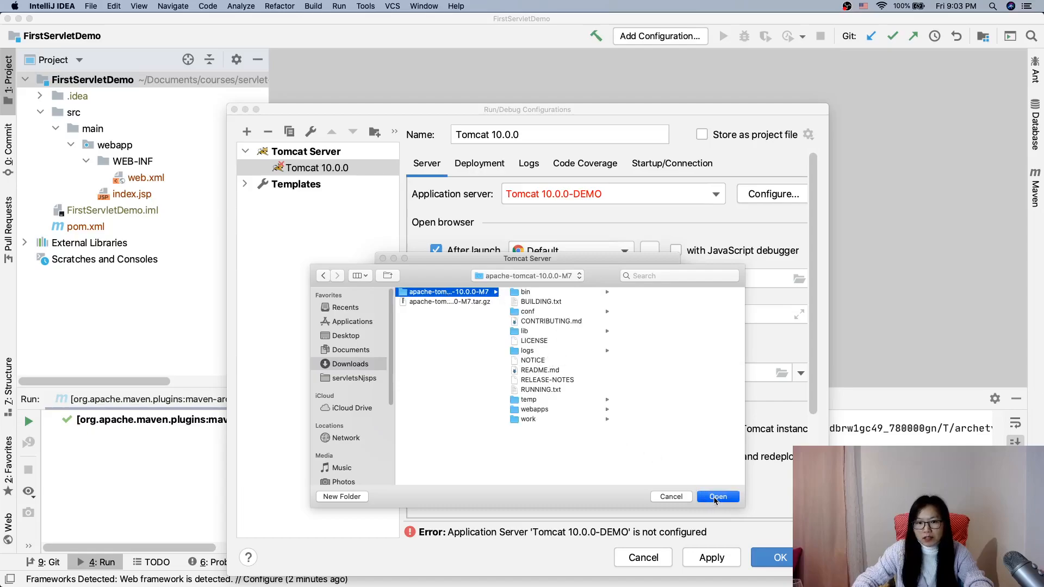
click(718, 496)
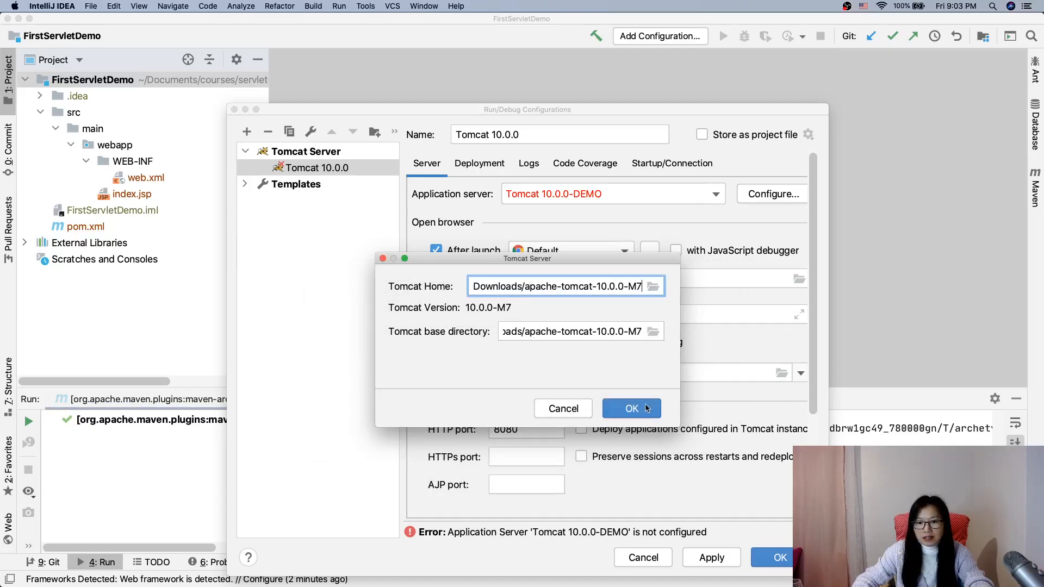
click(631, 408)
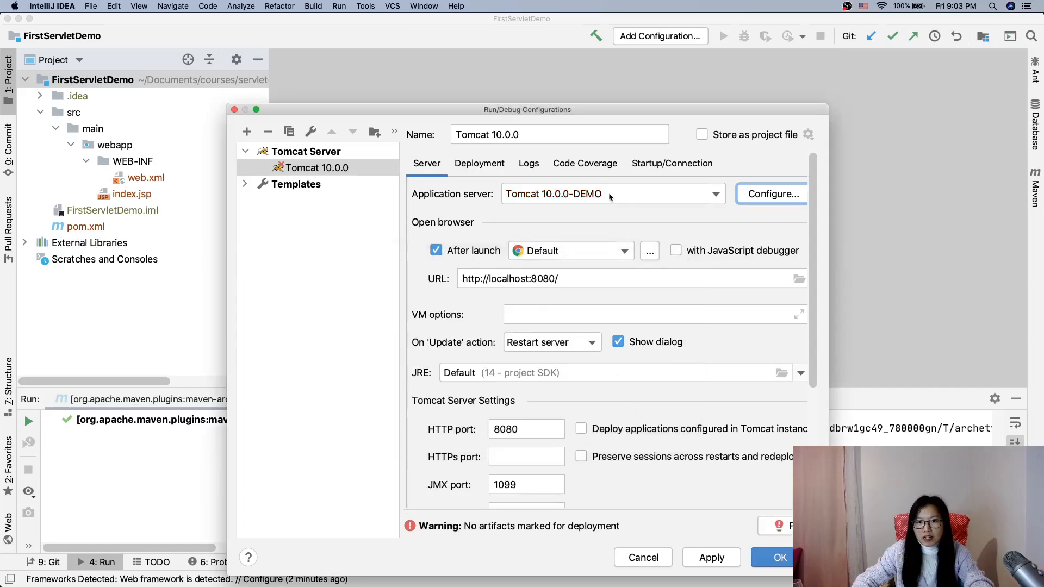
Revisit the application server settings to edit DEMO out of the server name
click(772, 194)
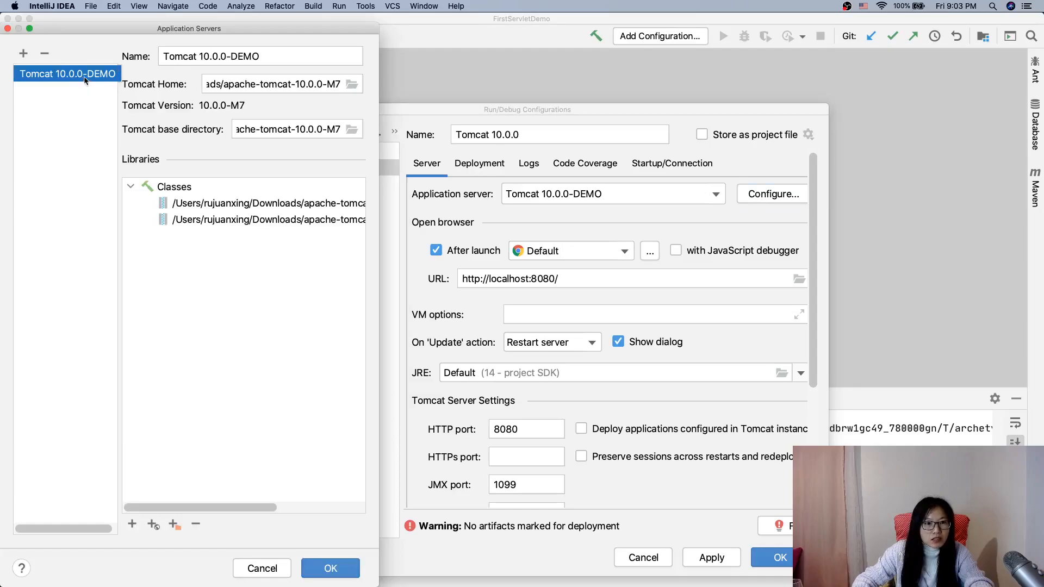
double_click(248, 57)
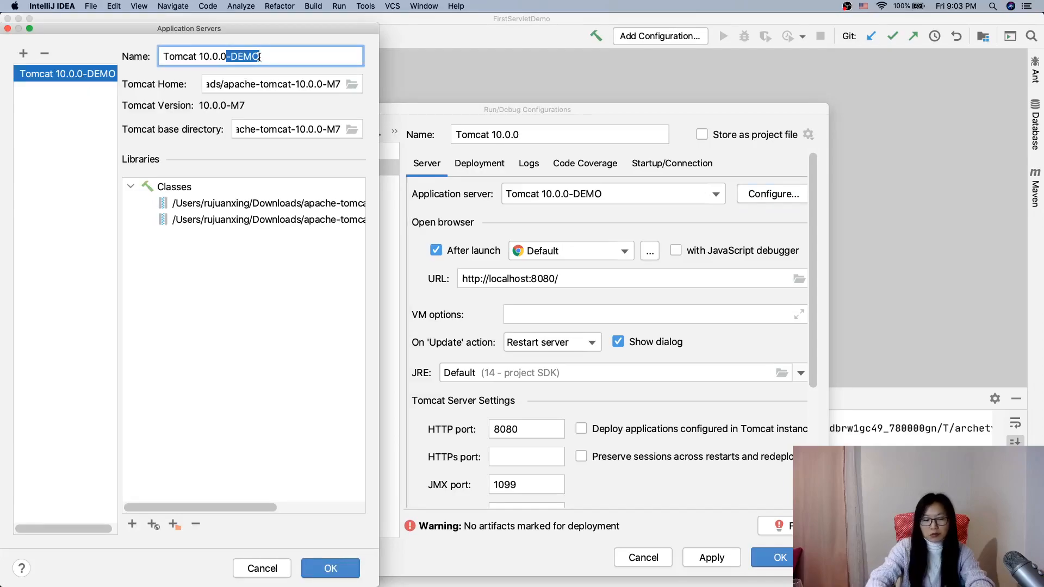
click(330, 568)
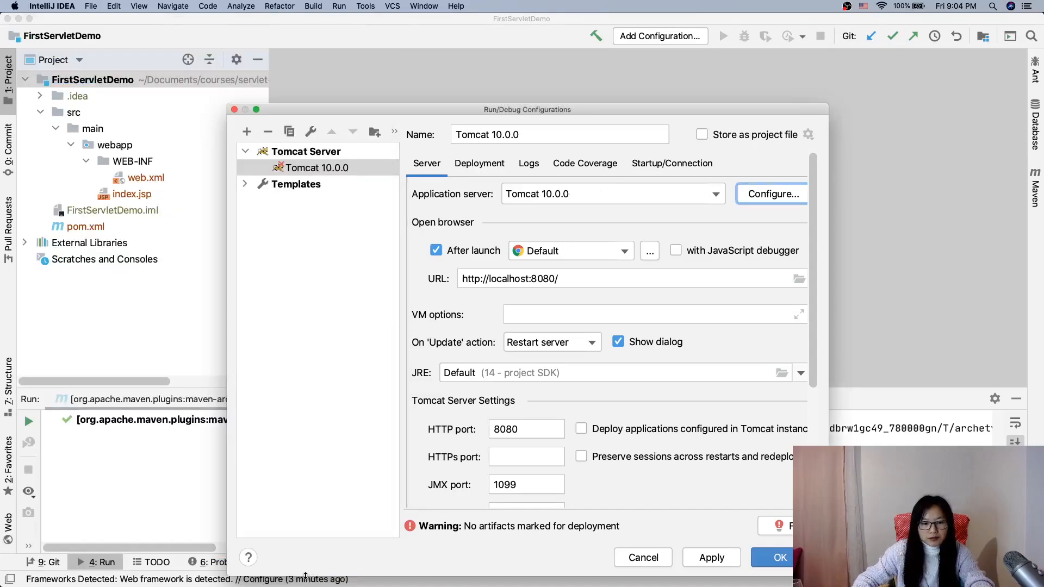
mouse_move(647, 210)
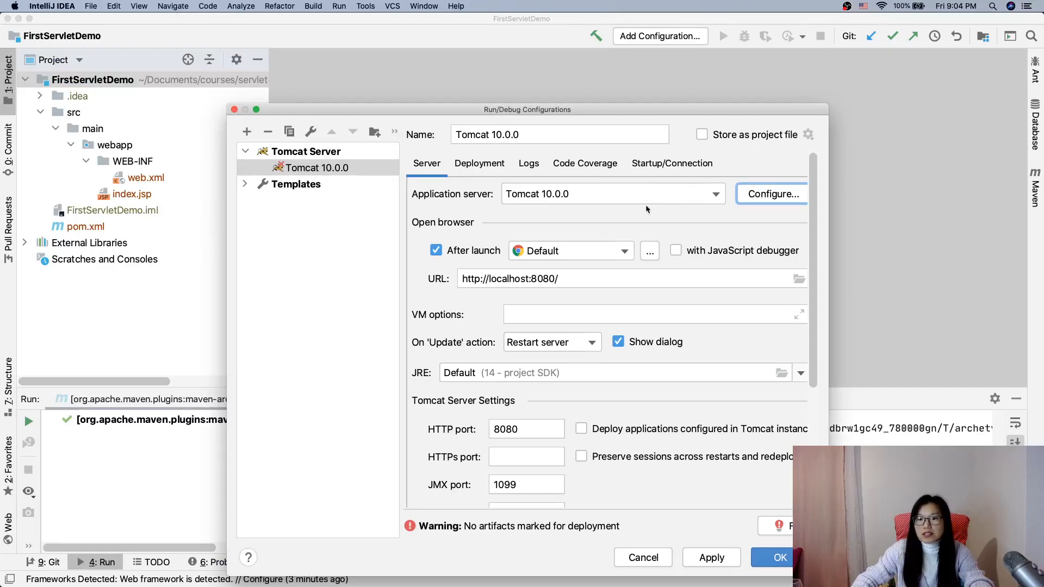
scroll(down, 3)
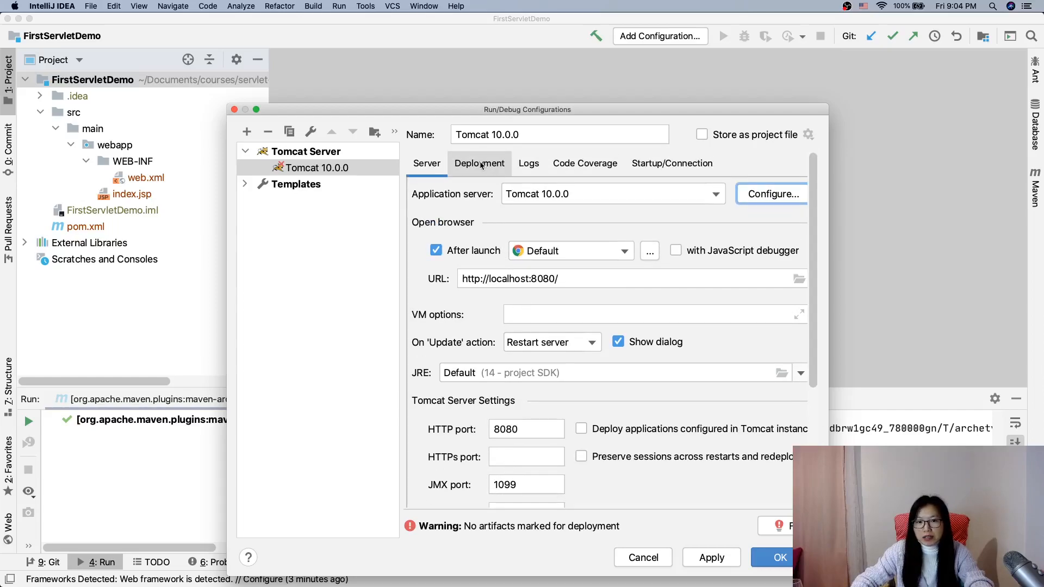
On the Deployment settings, add the FirstServletDemo:war exploded artifact for server startup
click(479, 163)
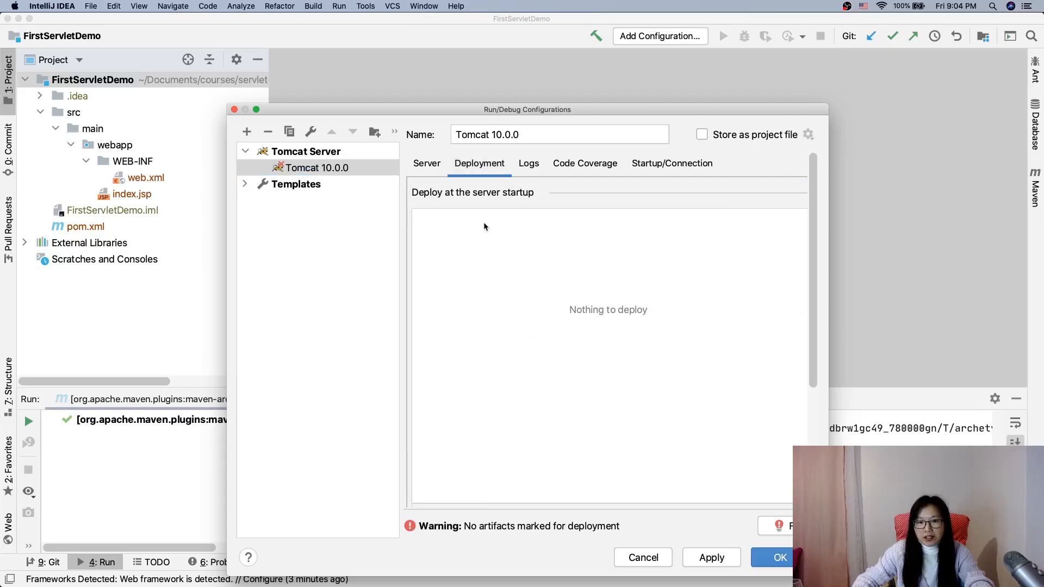
mouse_move(472, 302)
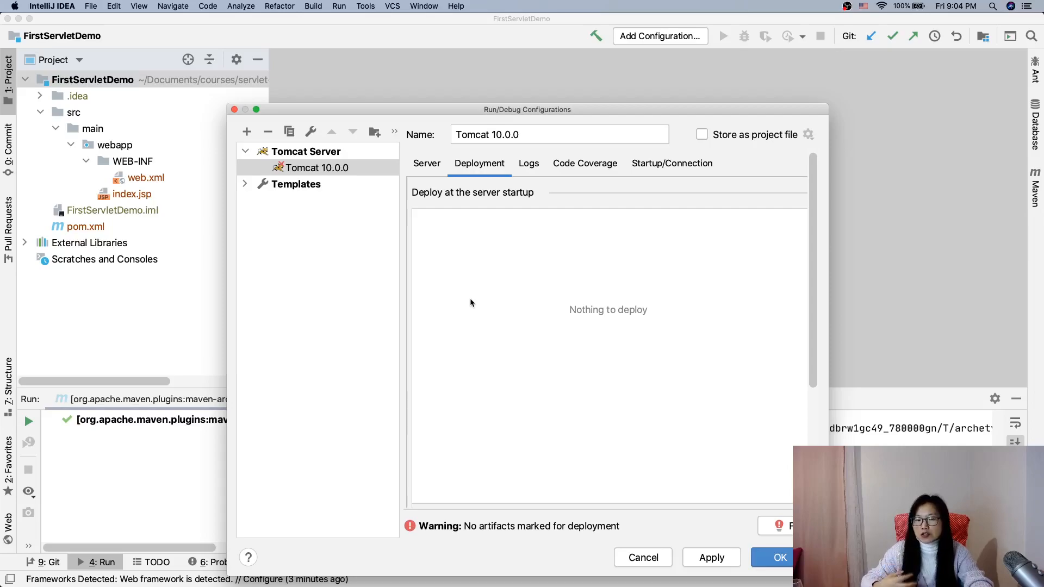
mouse_move(549, 351)
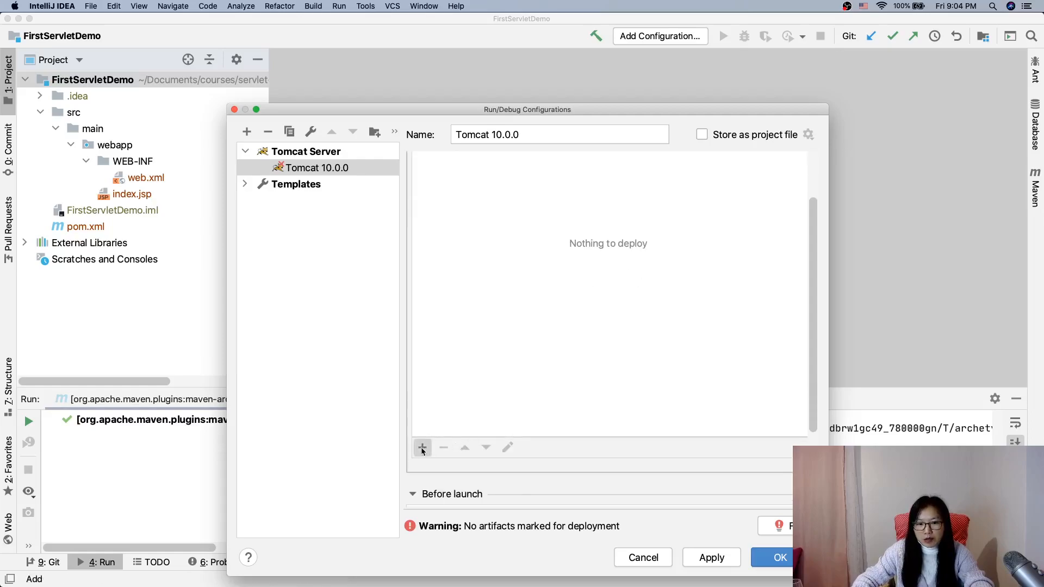
click(422, 448)
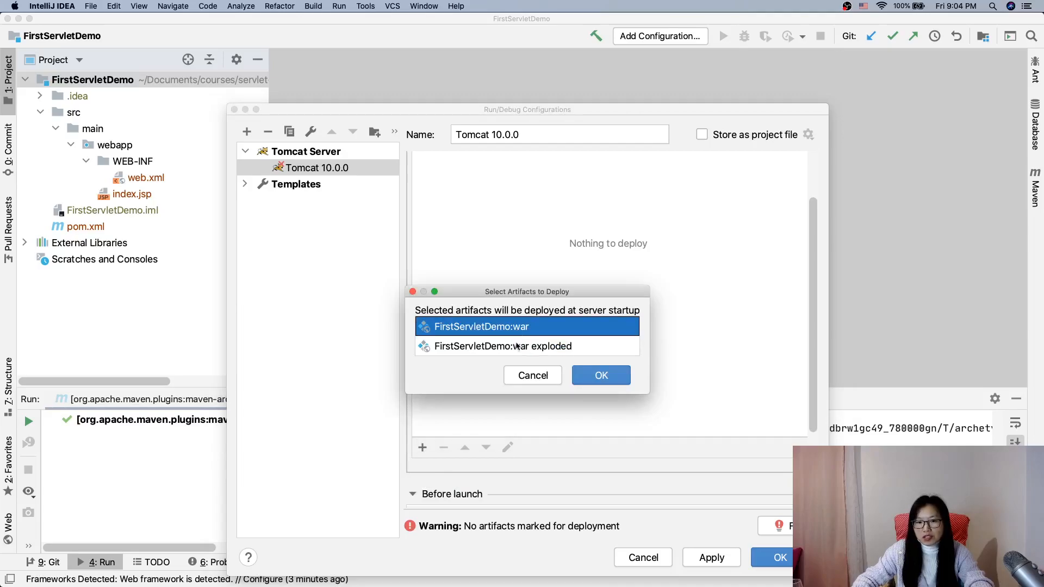
click(520, 347)
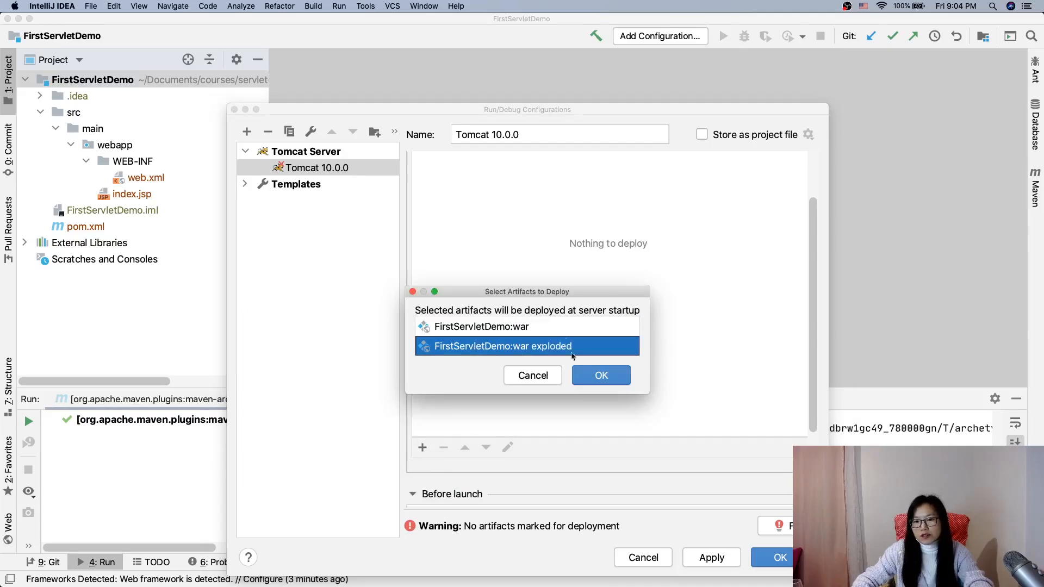
click(601, 375)
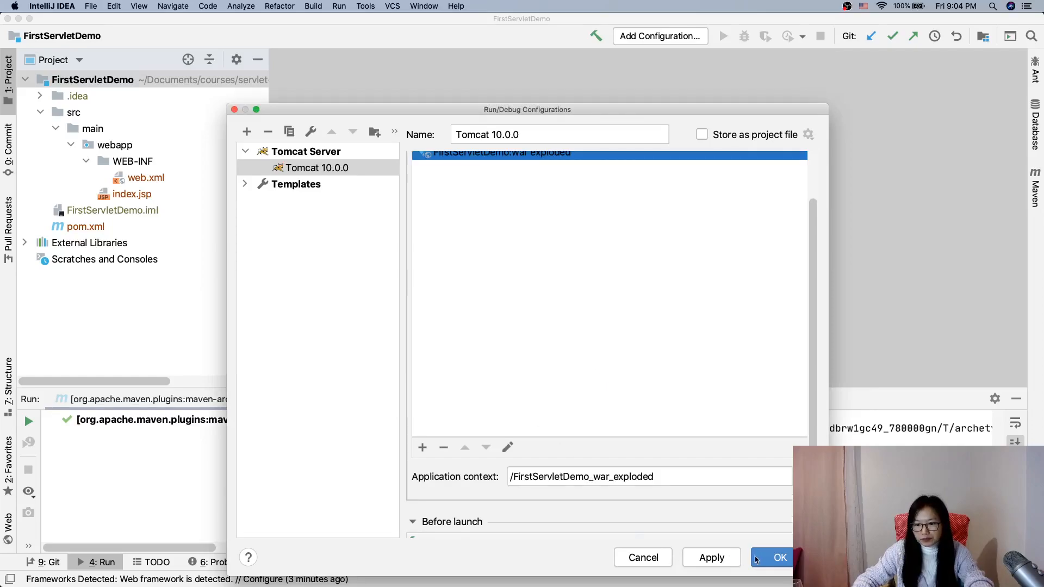
Apply and save the Tomcat 10.0.0 run configuration
click(711, 557)
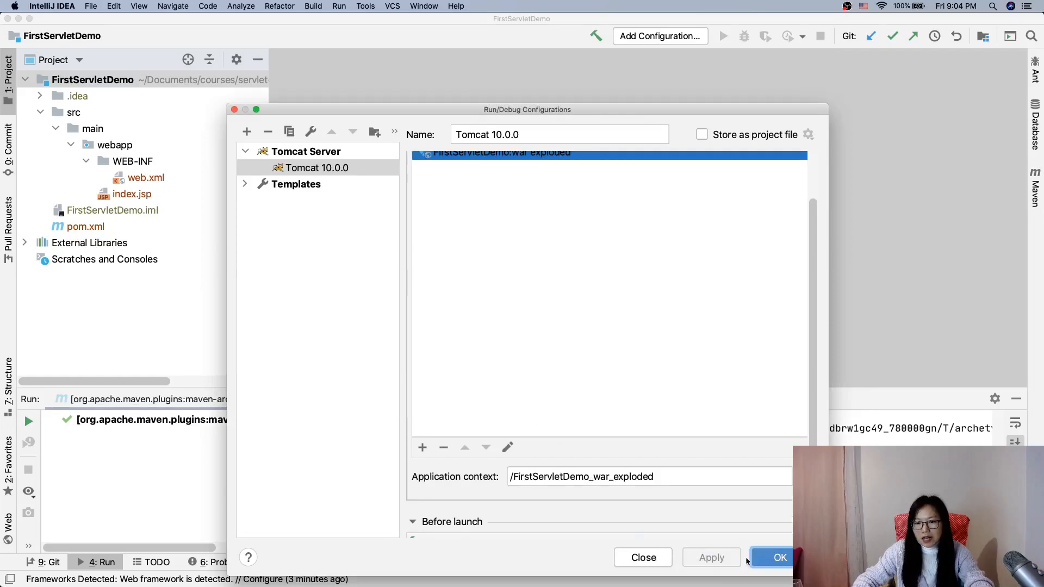
click(778, 572)
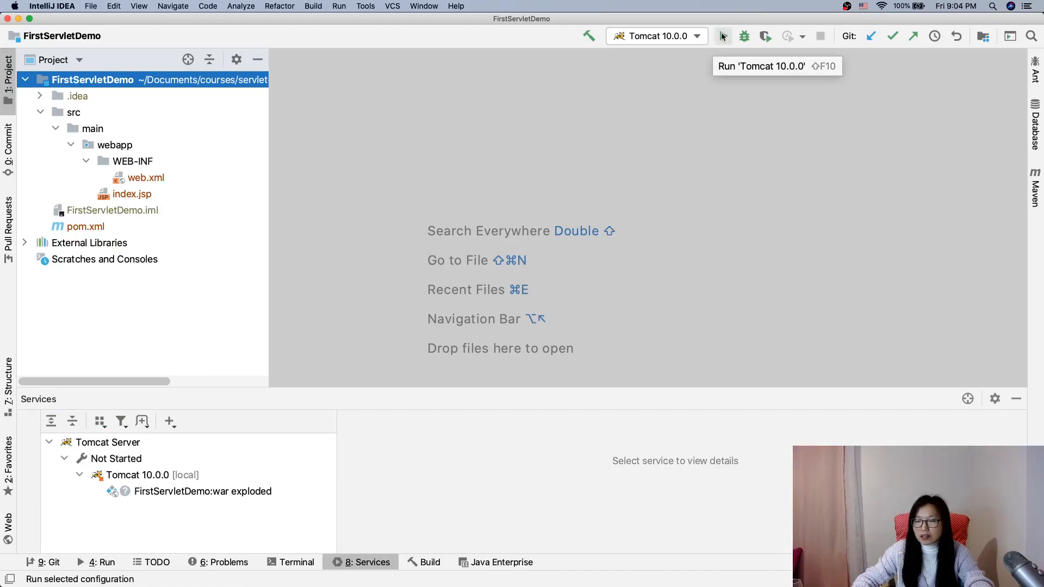
Run Tomcat 10.0.0 so FirstServletDemo builds and serves at localhost:8080
click(92, 80)
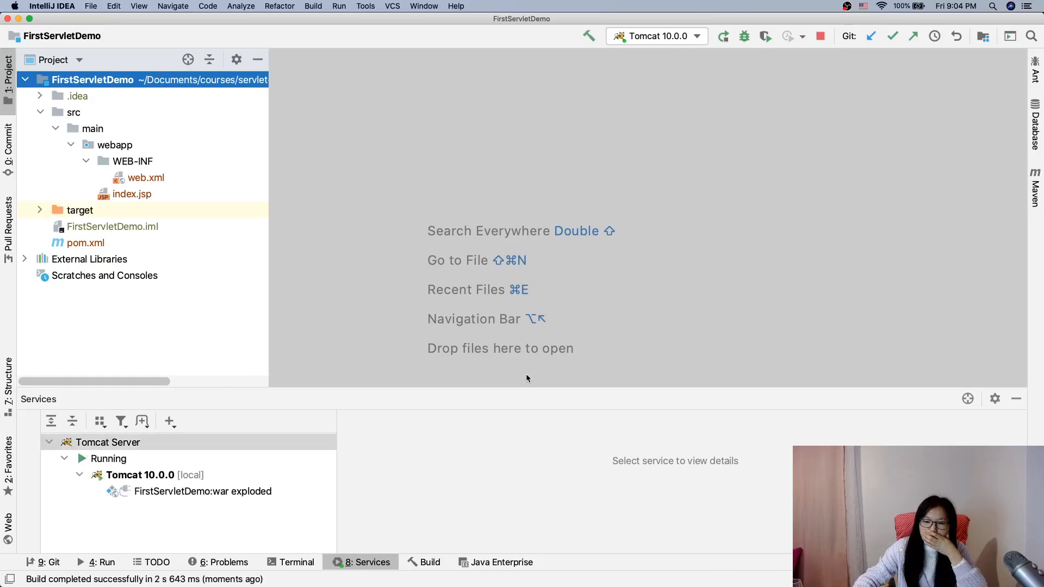
click(134, 474)
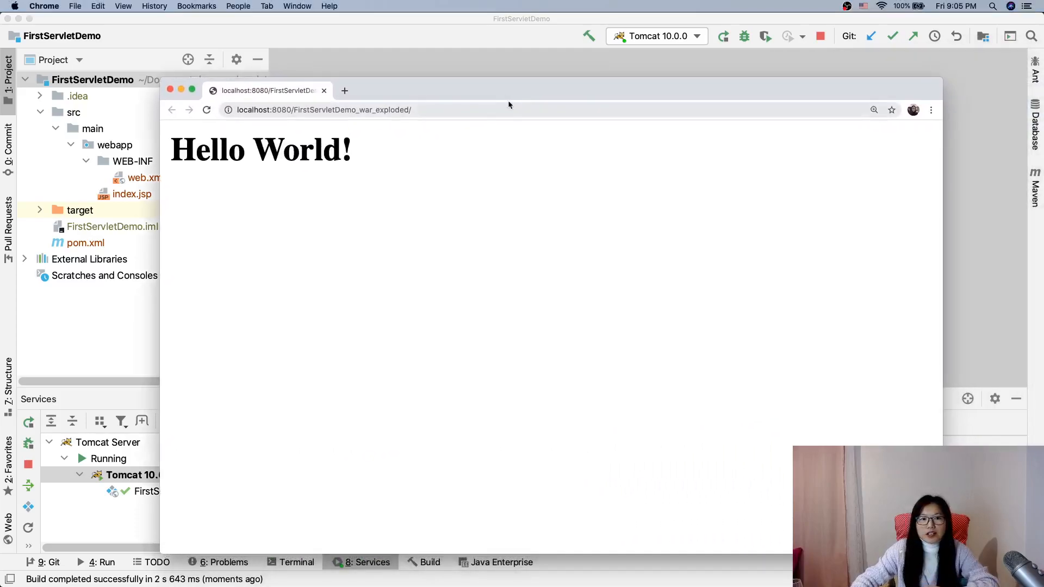
mouse_move(498, 233)
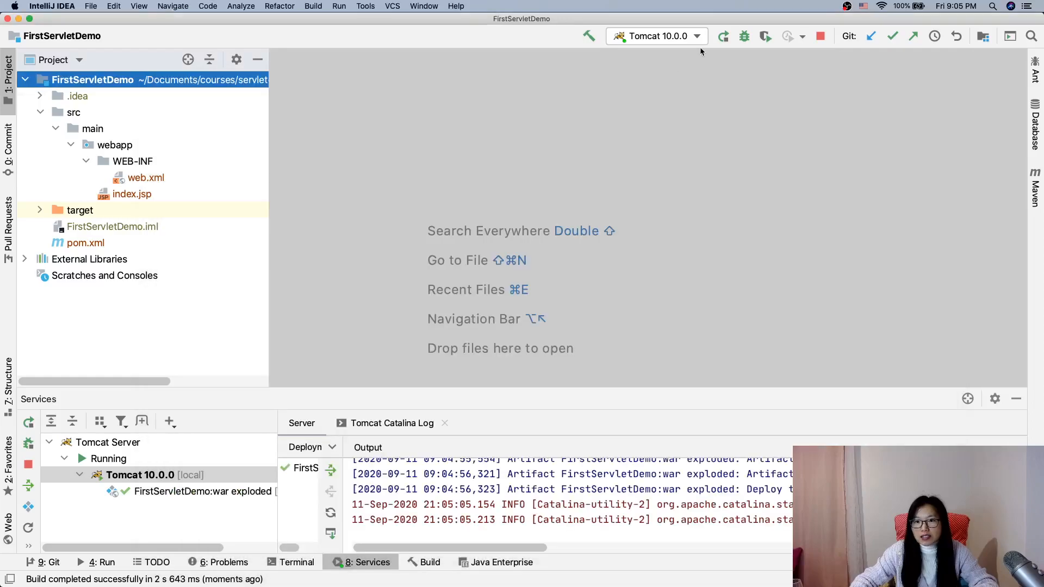
click(657, 37)
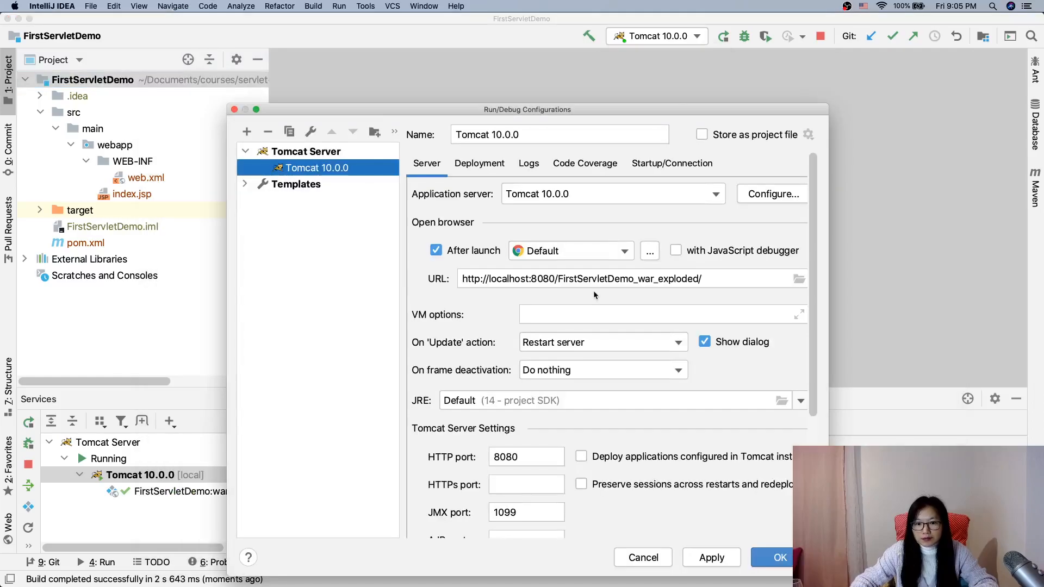
triple_click(579, 278)
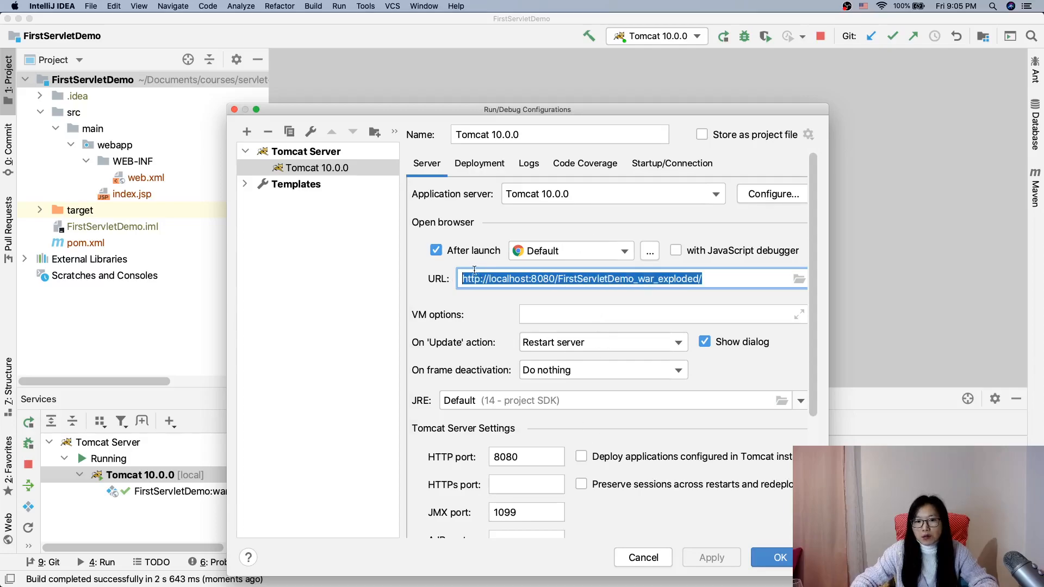
click(435, 231)
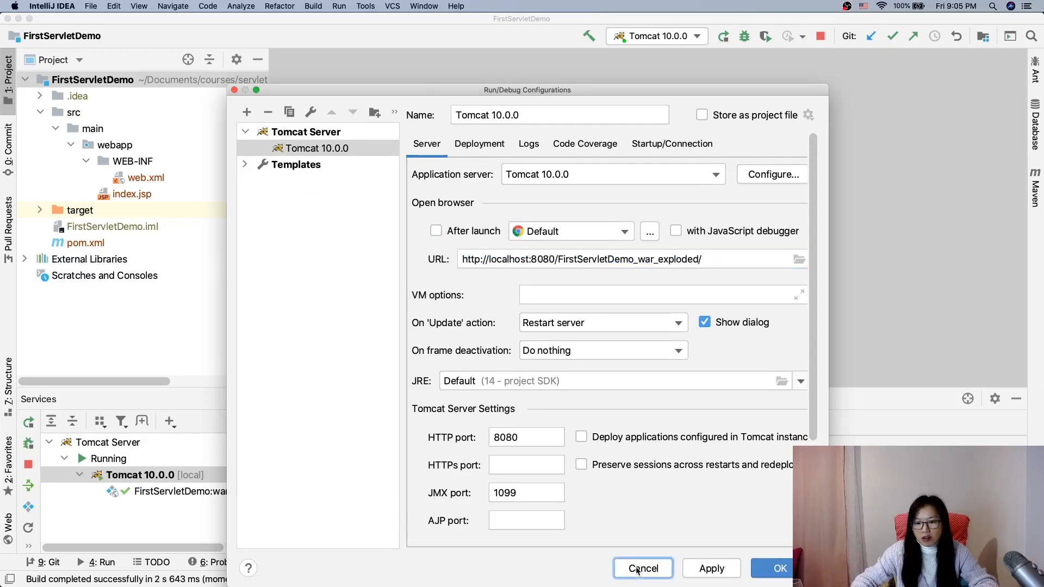
click(643, 567)
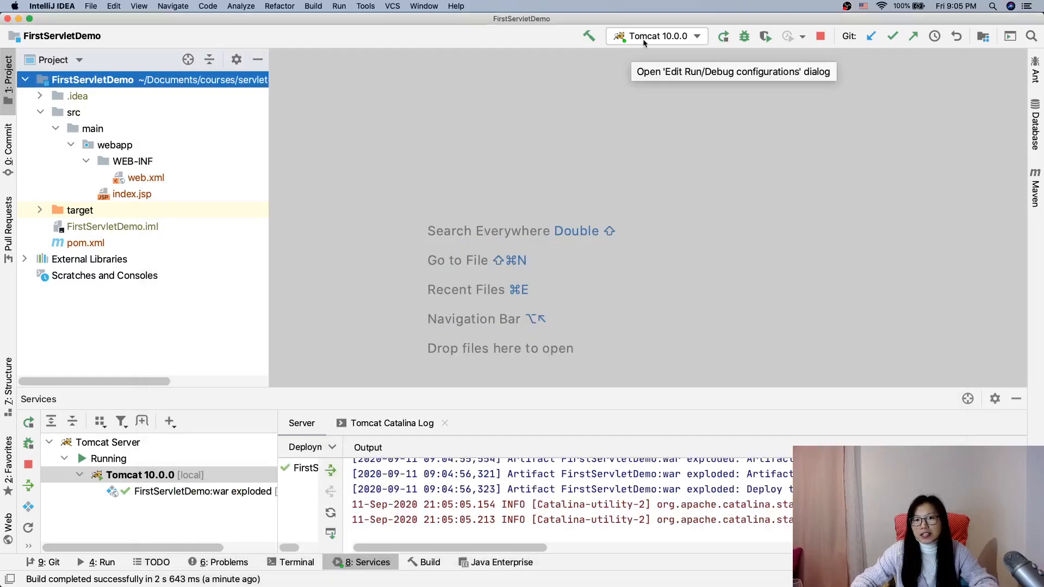
mouse_move(630, 153)
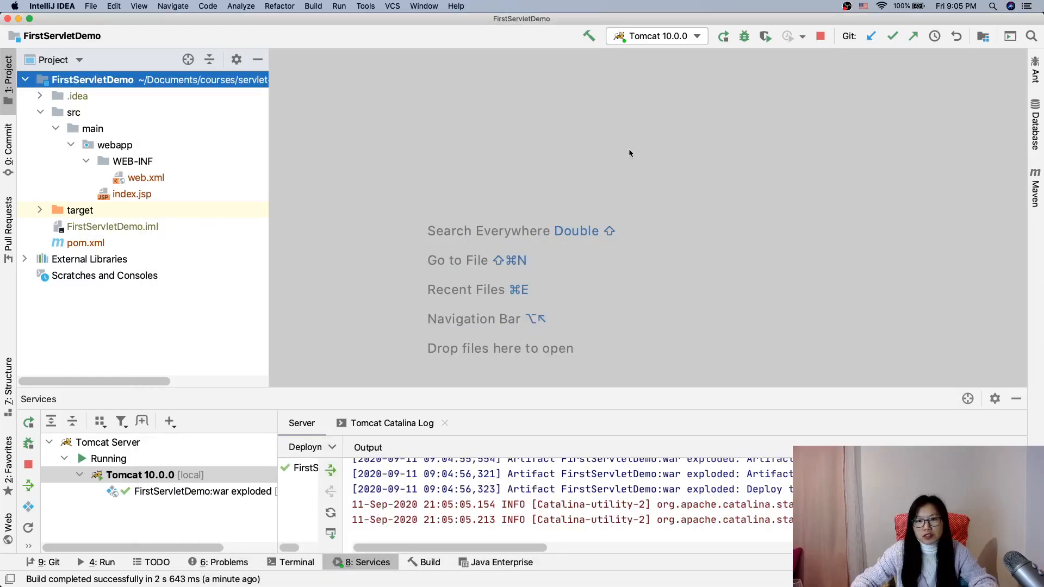
mouse_move(313, 186)
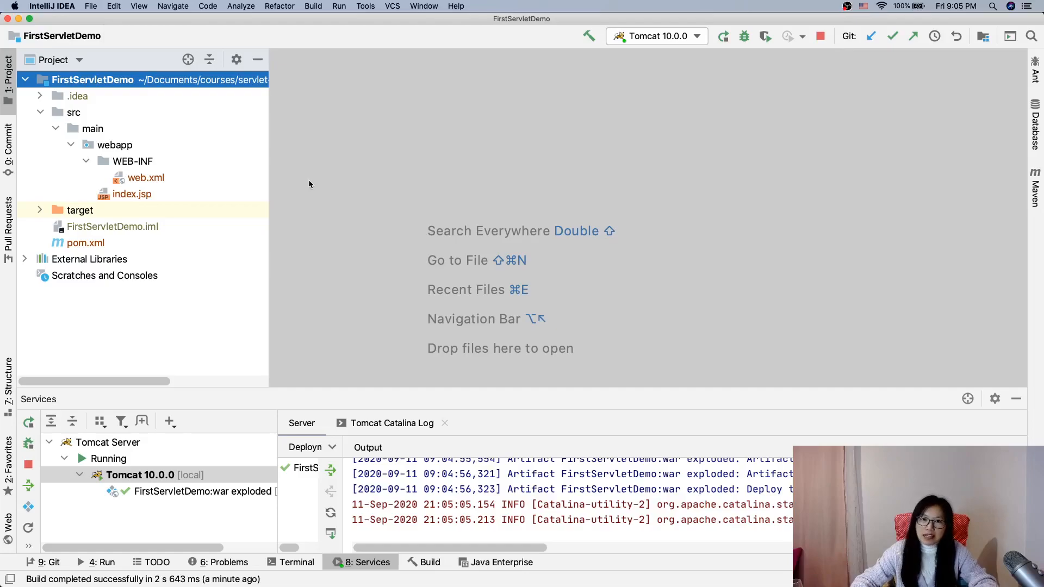
Edit index.jsp so the h2 heading reads 'Hello World from Tina!!!'
double_click(133, 193)
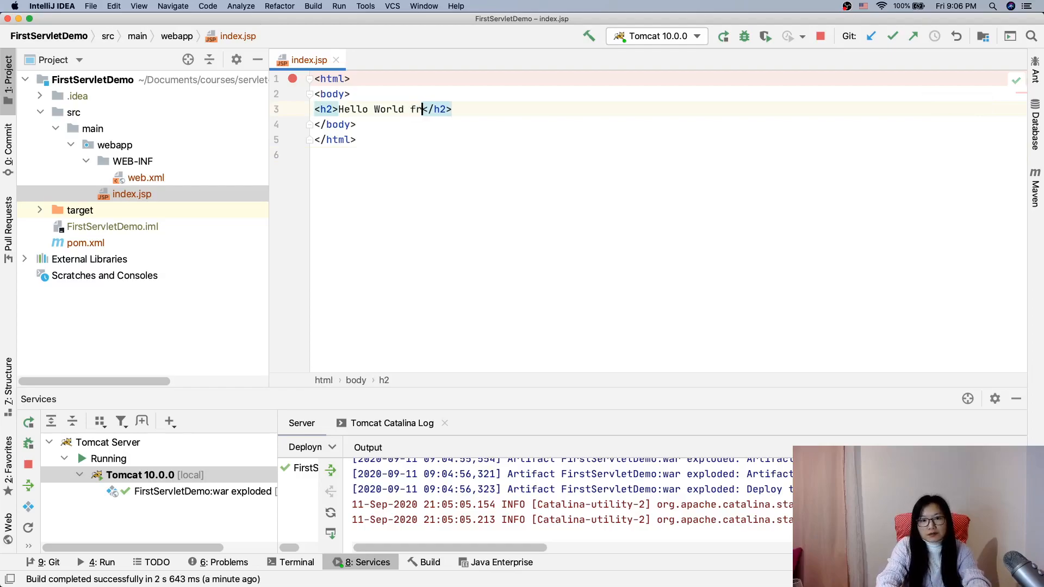
text(om Tina!!)
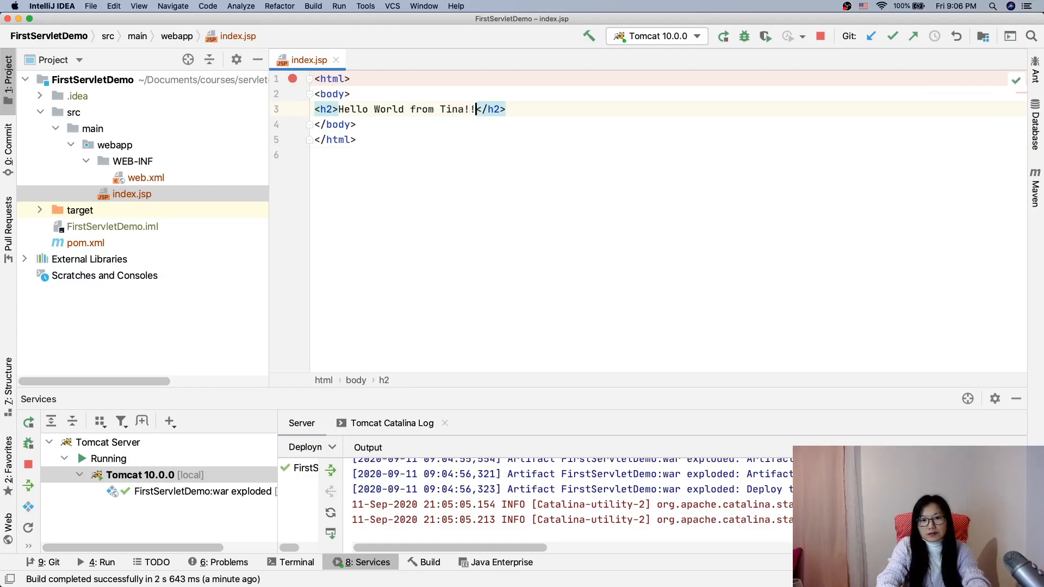
text(!)
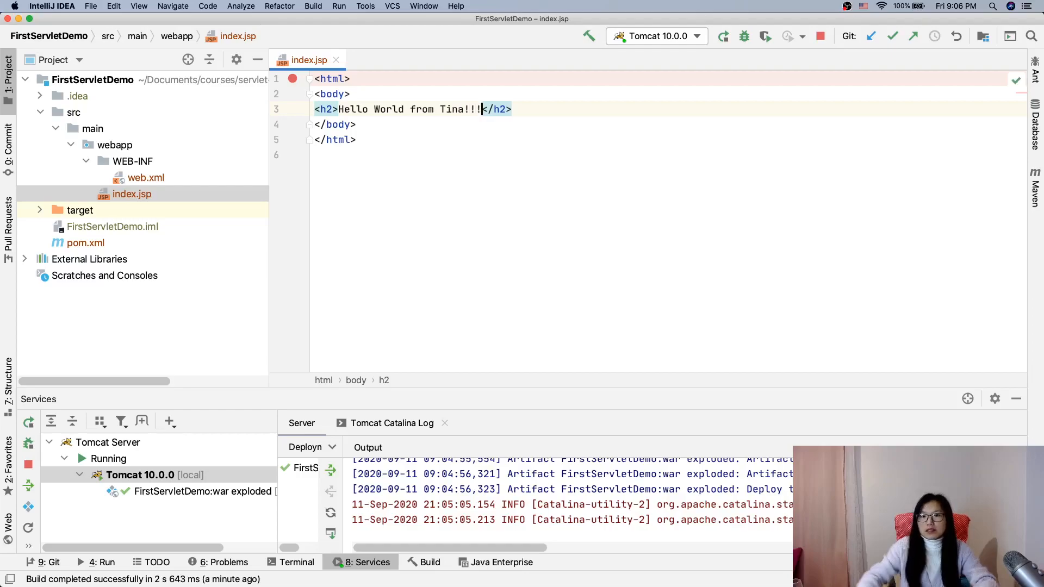
Update the running Tomcat application so Chrome shows the new heading
click(724, 36)
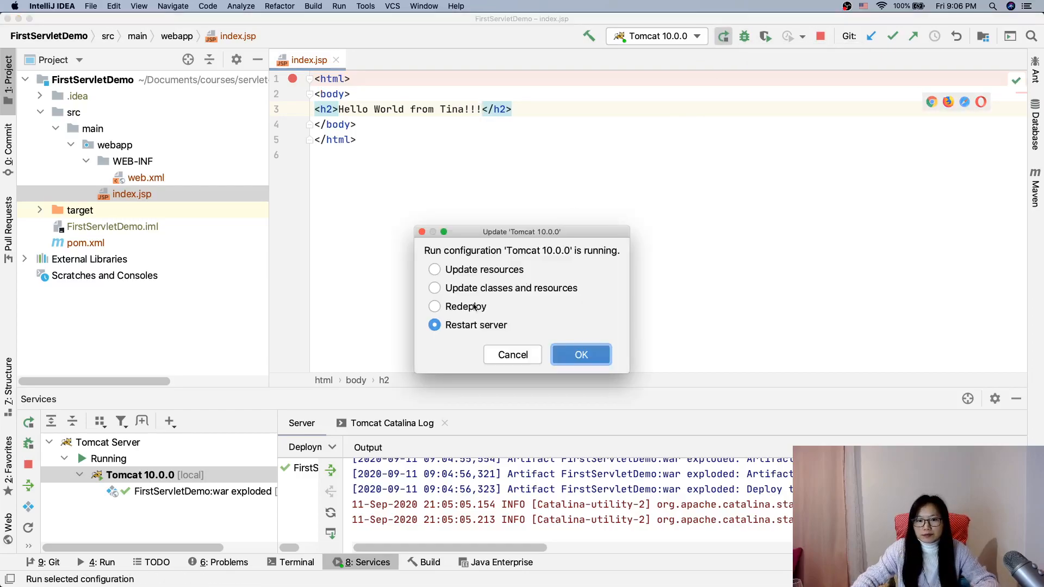
click(581, 355)
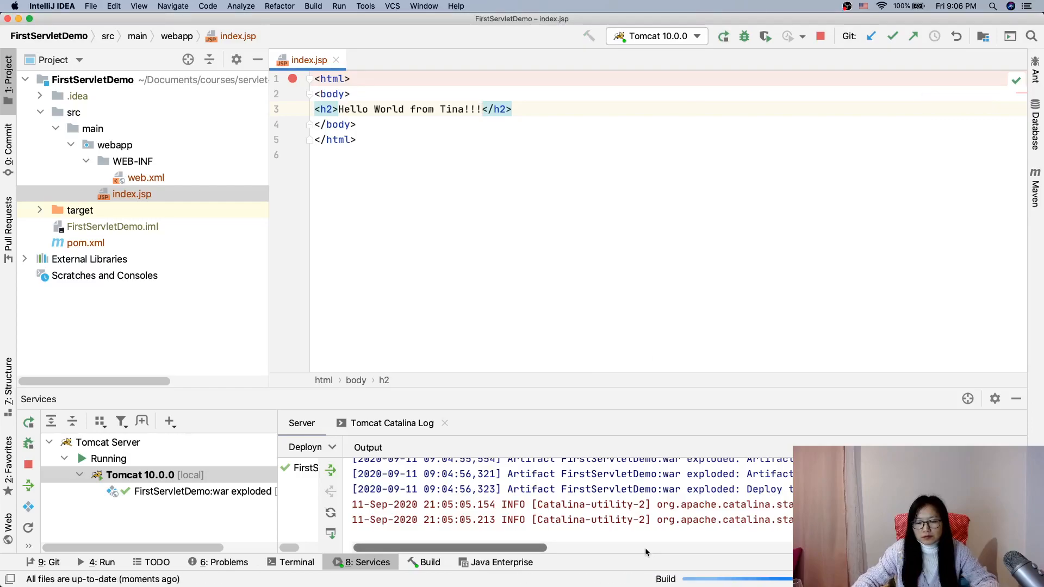
click(141, 475)
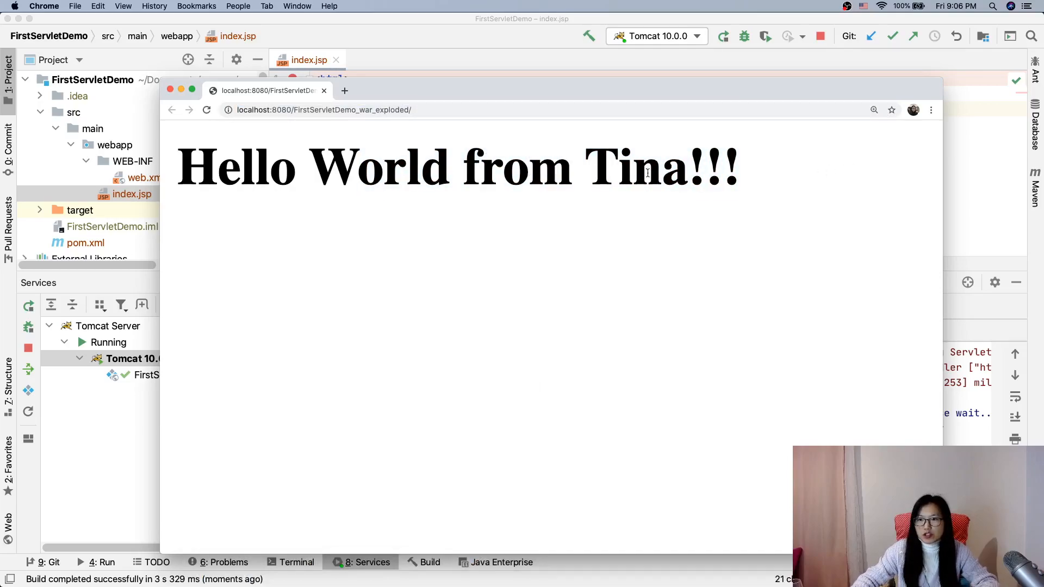
mouse_move(617, 176)
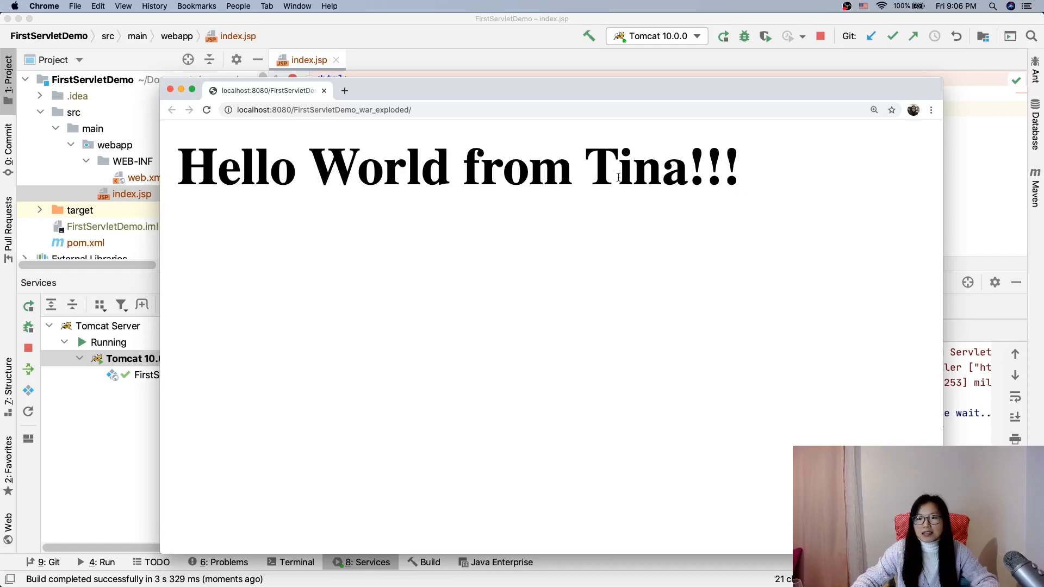